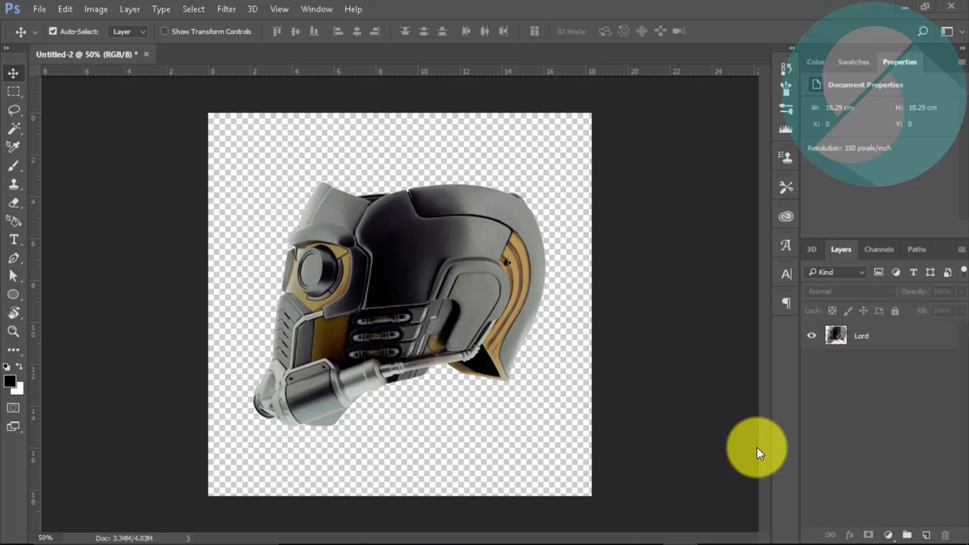
pyautogui.moveTo(859, 371)
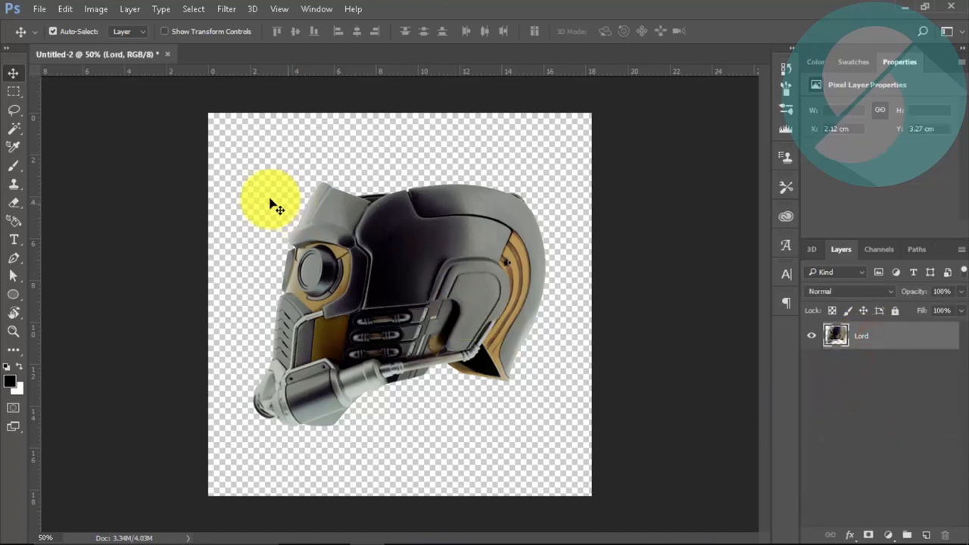
# Step: Place the abstract silhouette photo from Downloads as an embedded layer
pyautogui.click(39, 9)
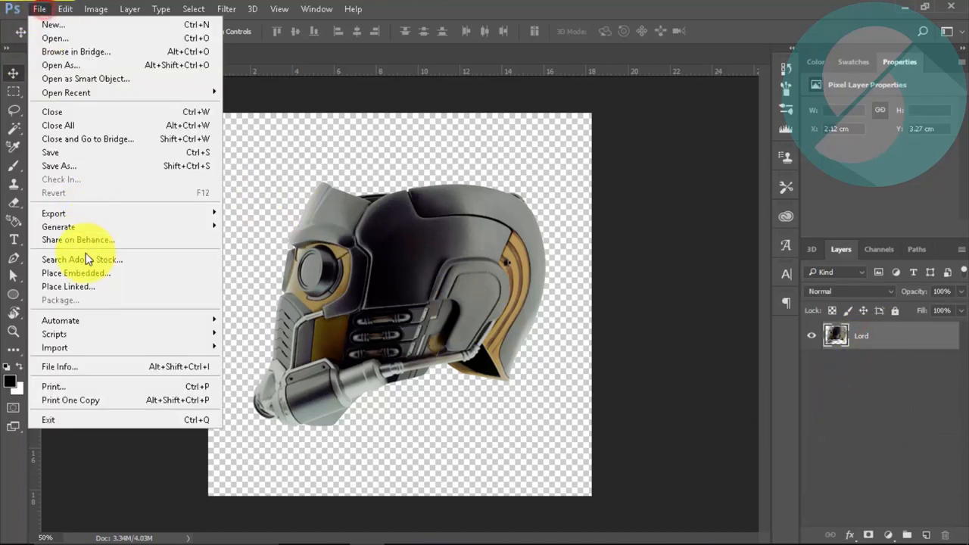
pyautogui.click(74, 272)
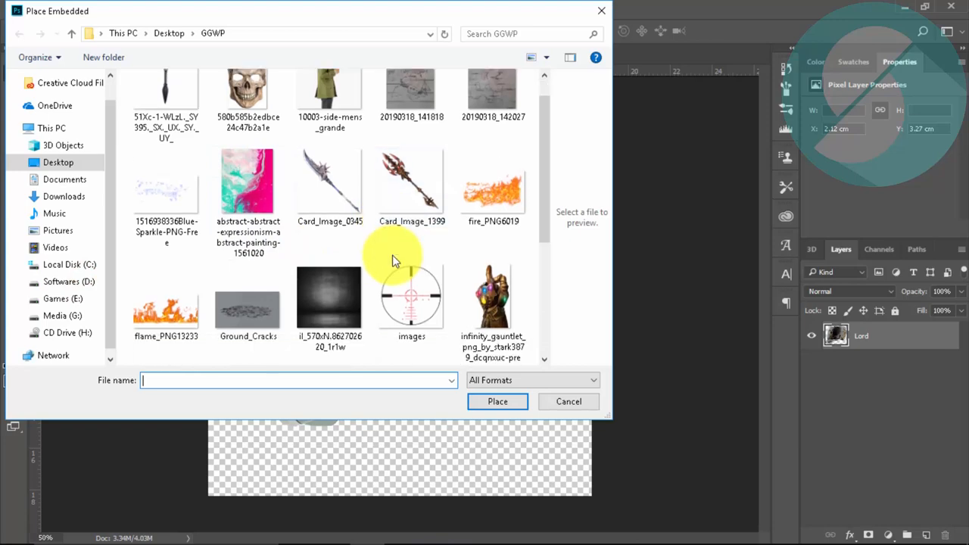
pyautogui.click(64, 196)
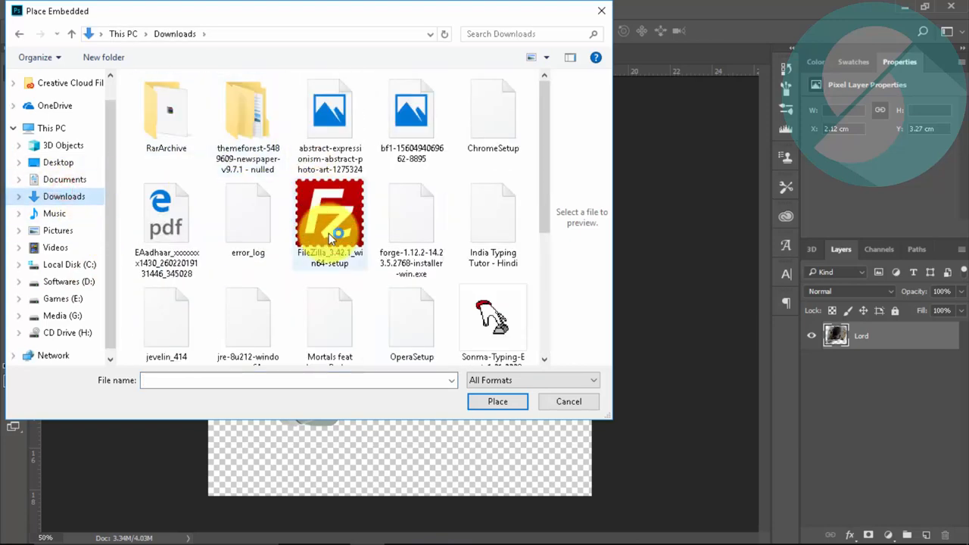
pyautogui.click(497, 401)
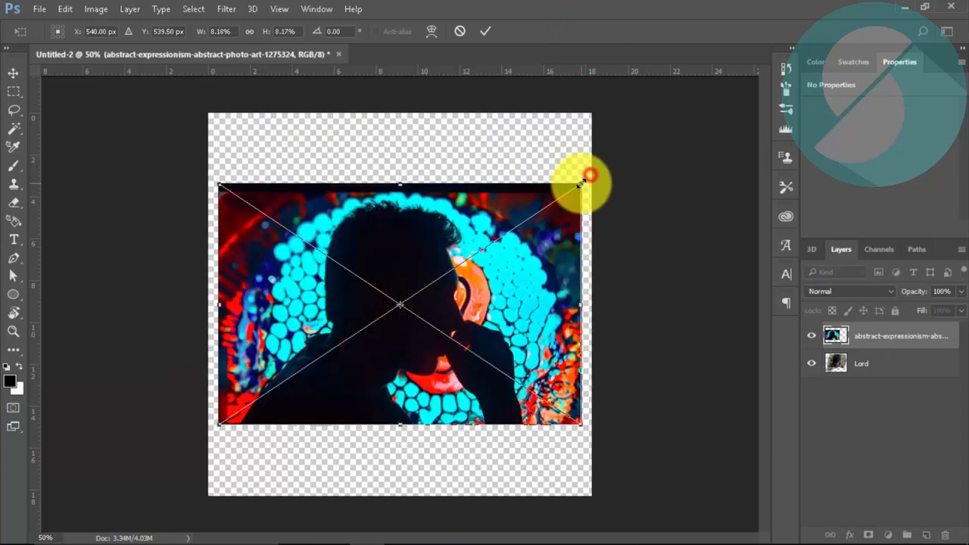
# Step: Rename the placed photo layer 'g' and rasterize it
pyautogui.doubleClick(901, 335)
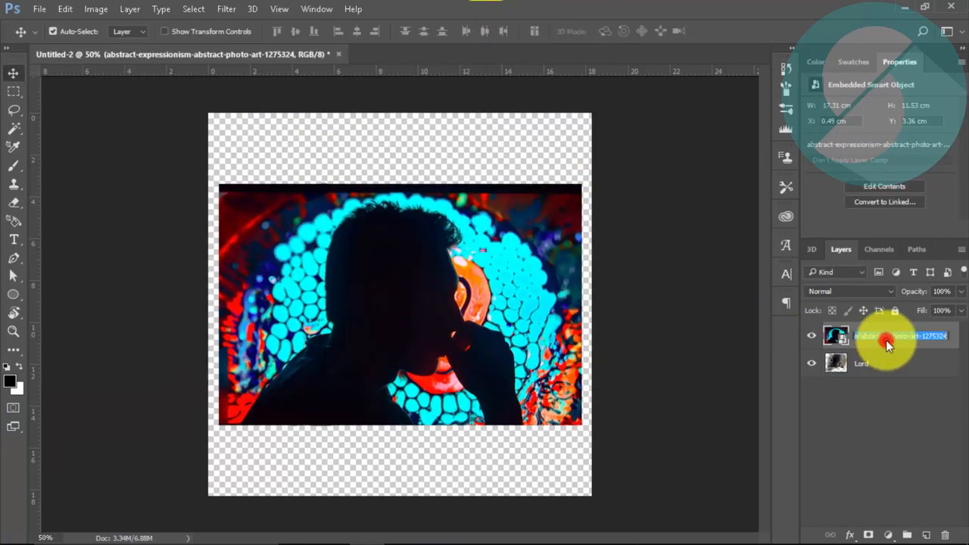
pyautogui.rightClick(889, 341)
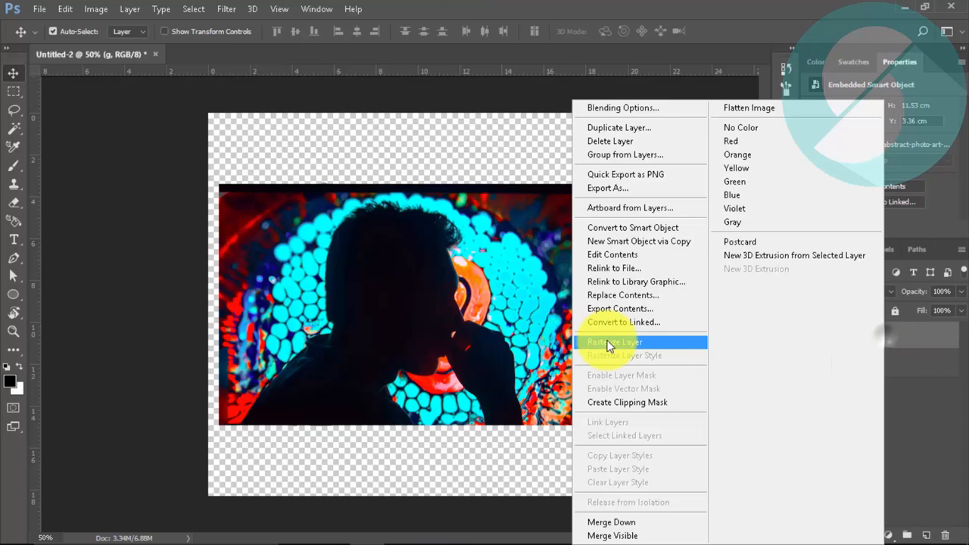
pyautogui.click(614, 342)
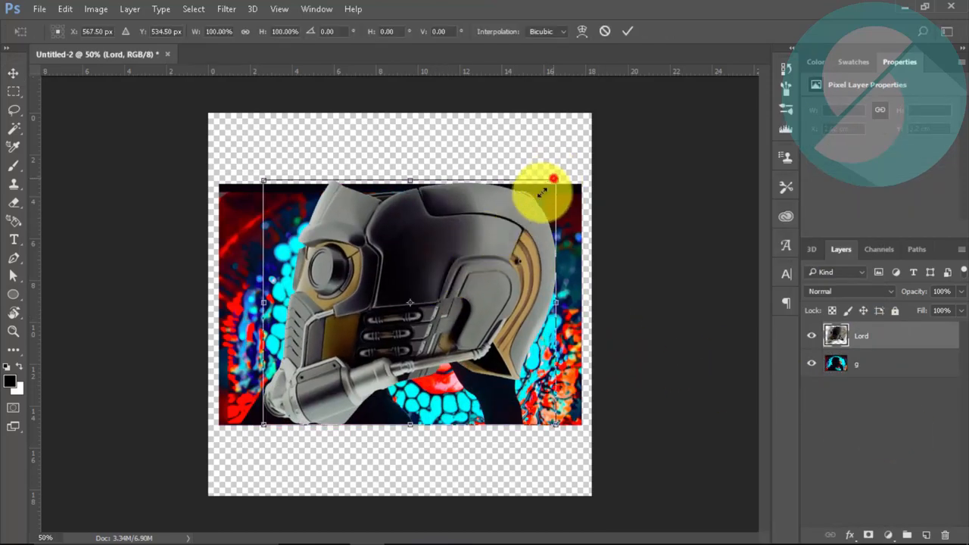
# Step: Scale the helmet down, flip it horizontally and move it onto the man's head
pyautogui.moveTo(552, 182); pyautogui.dragTo(499, 227)
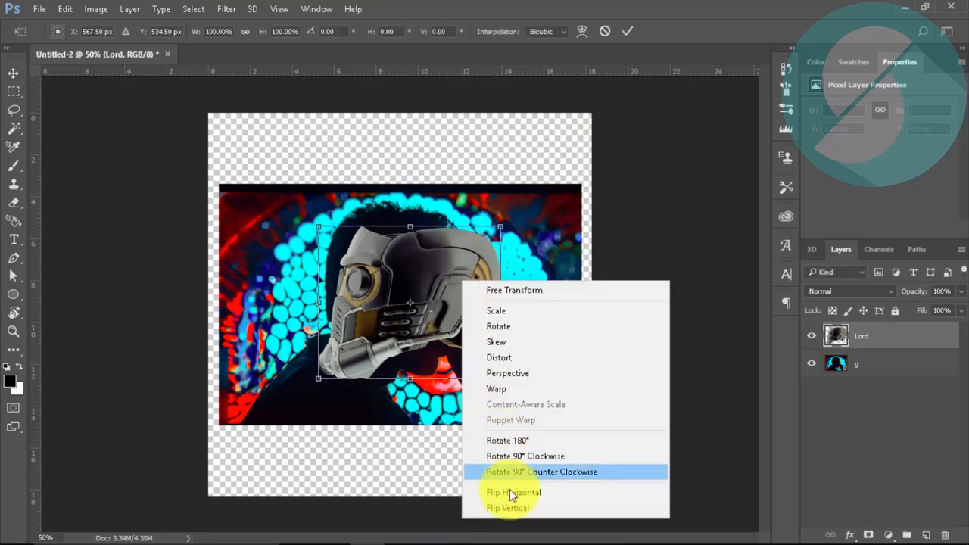
pyautogui.click(513, 492)
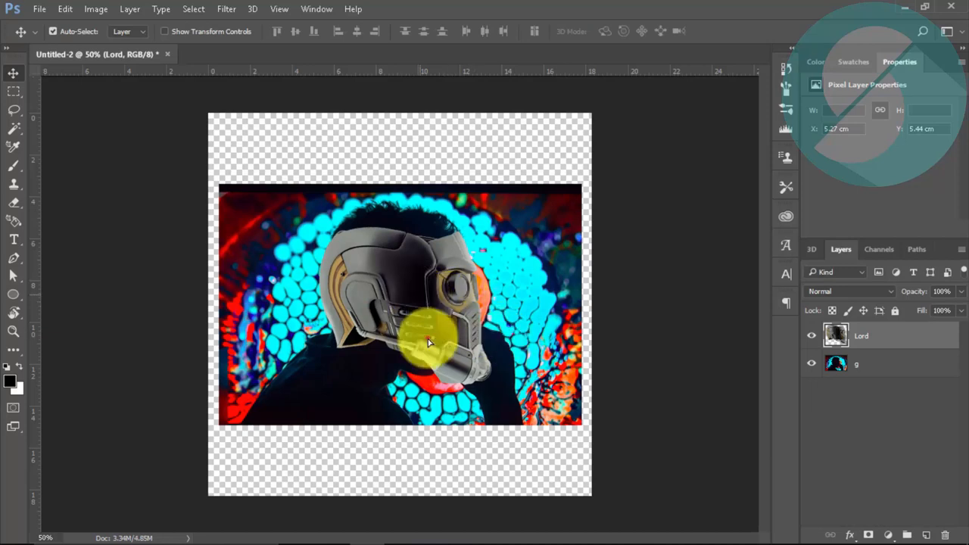
pyautogui.moveTo(427, 343); pyautogui.dragTo(500, 325)
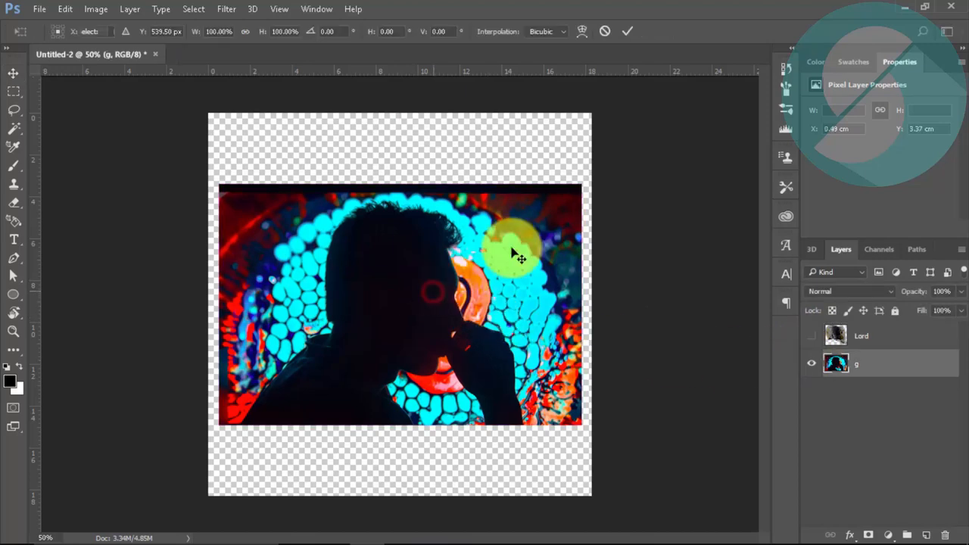
# Step: Stretch layer g to canvas width, expand the empty-strip selection 5 px and set fill contents
pyautogui.moveTo(519, 253); pyautogui.dragTo(602, 168)
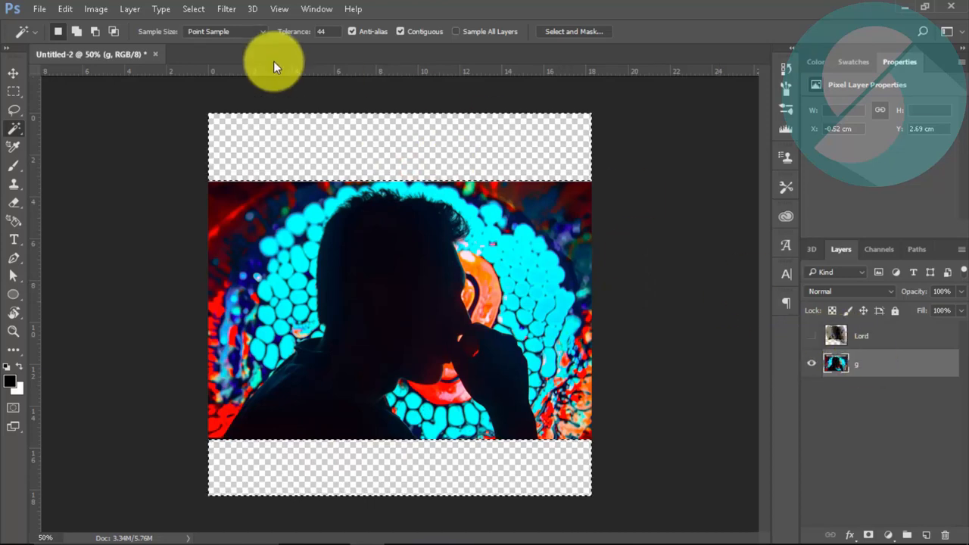
pyautogui.click(193, 9)
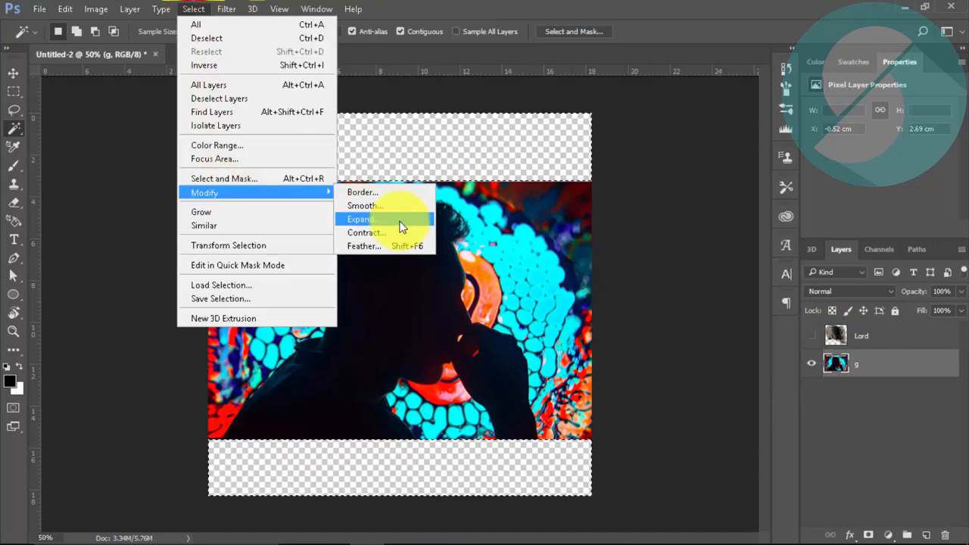
pyautogui.click(360, 219)
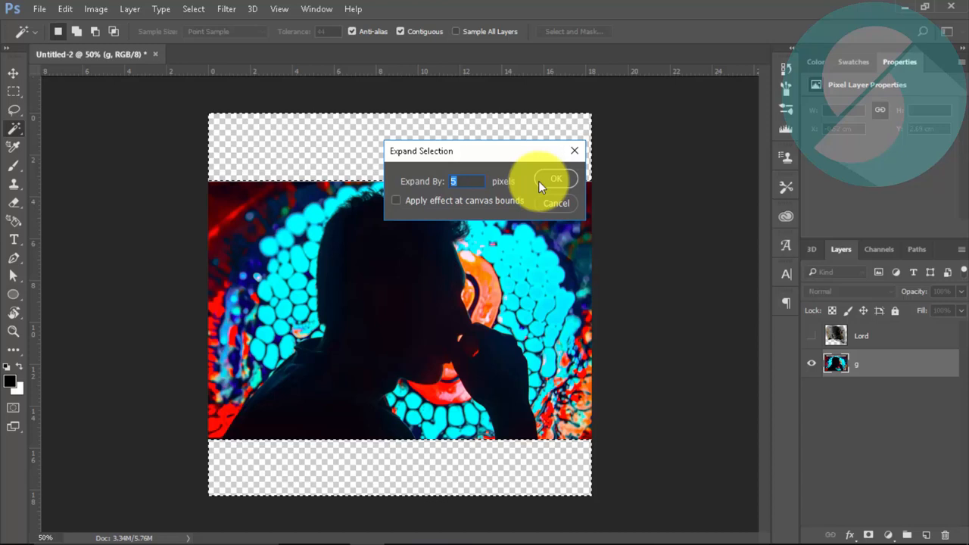
pyautogui.click(556, 179)
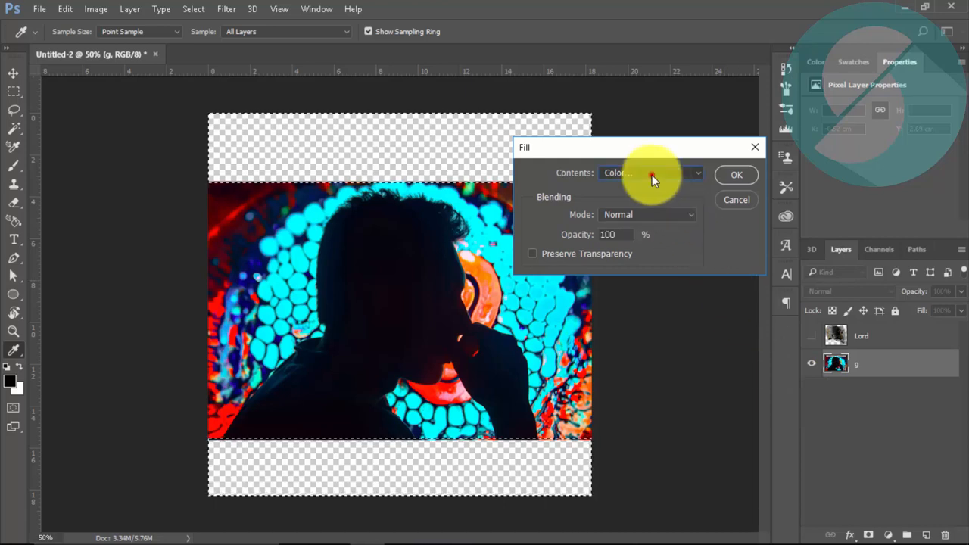
pyautogui.click(649, 173)
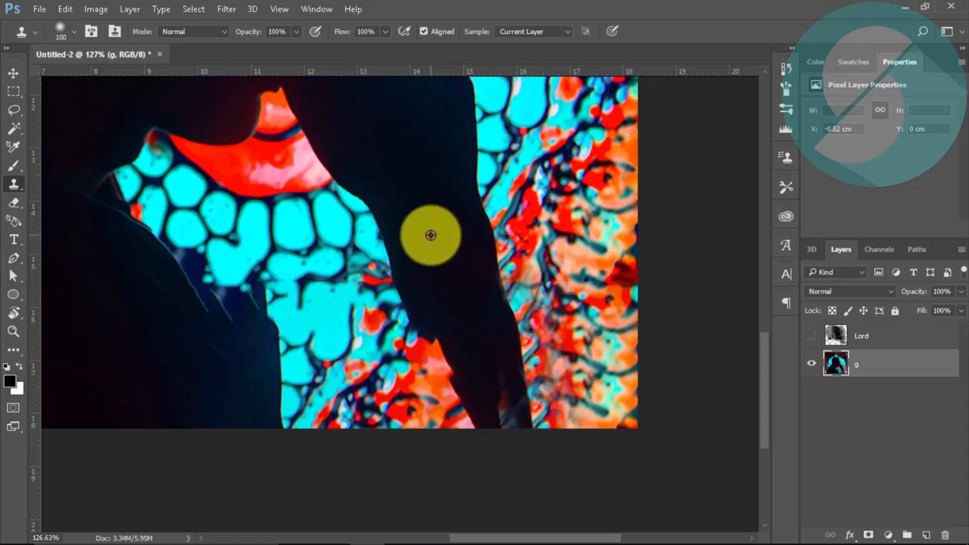
# Step: Clone background over stray patches along the man's arm and silhouette edge
pyautogui.moveTo(430, 235); pyautogui.dragTo(411, 255)
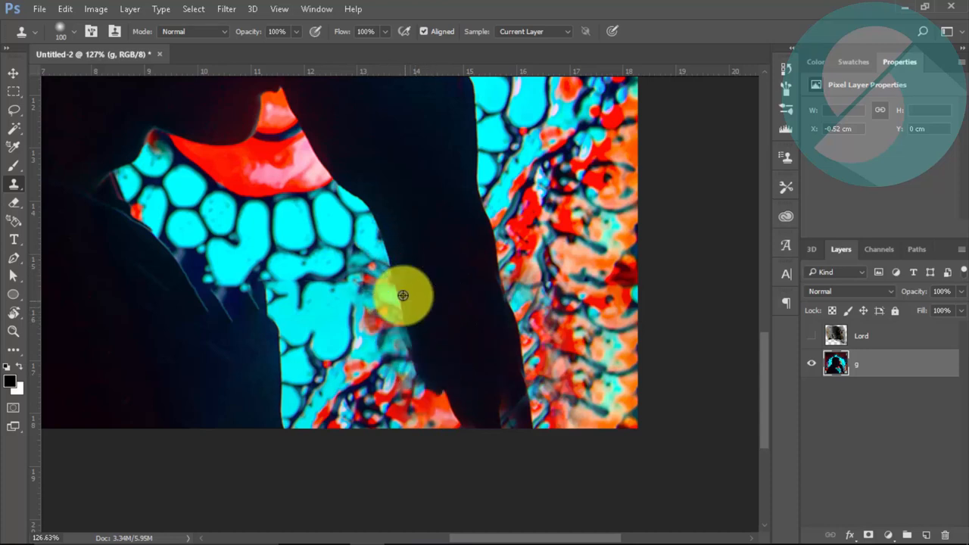
pyautogui.moveTo(403, 296); pyautogui.dragTo(423, 388)
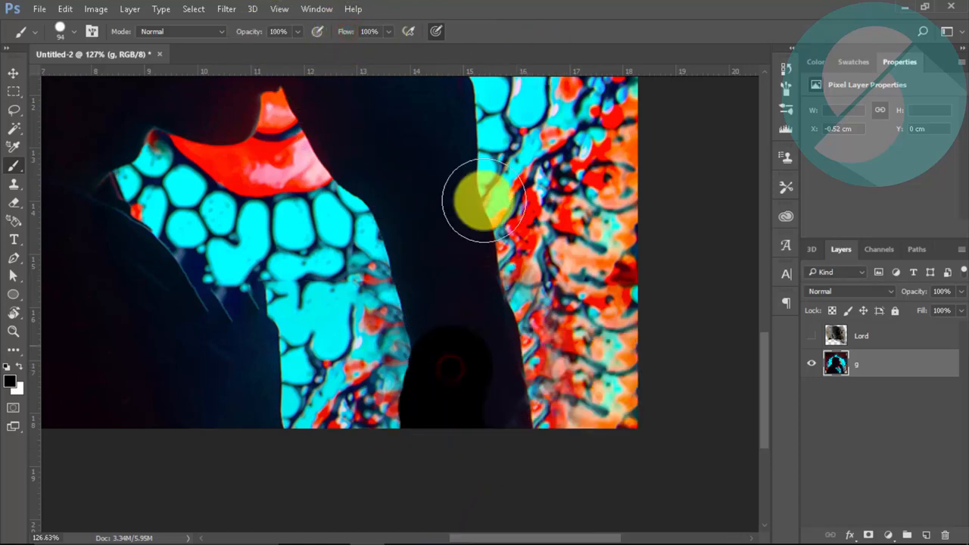
pyautogui.moveTo(484, 201); pyautogui.dragTo(456, 409)
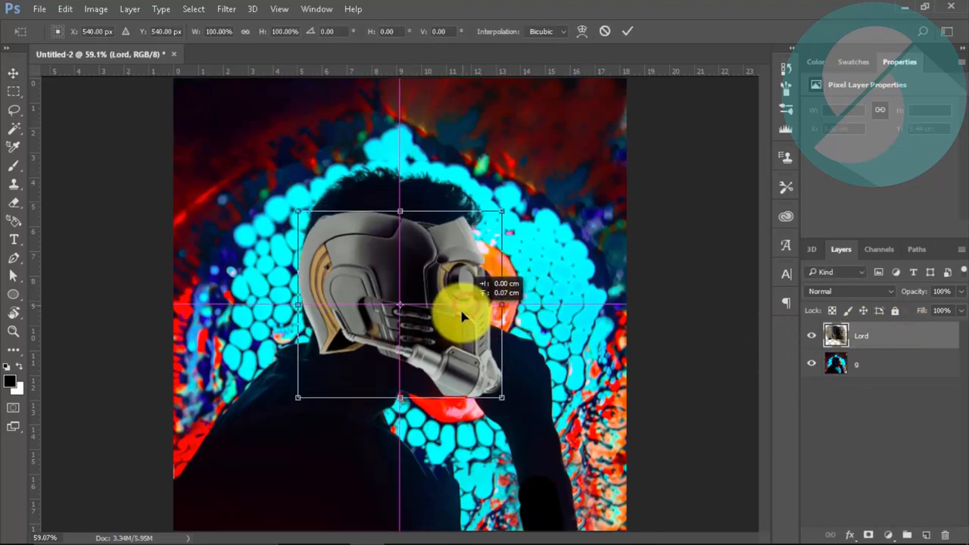
# Step: Warp the helmet's top to follow the head and apply it
pyautogui.rightClick(462, 318)
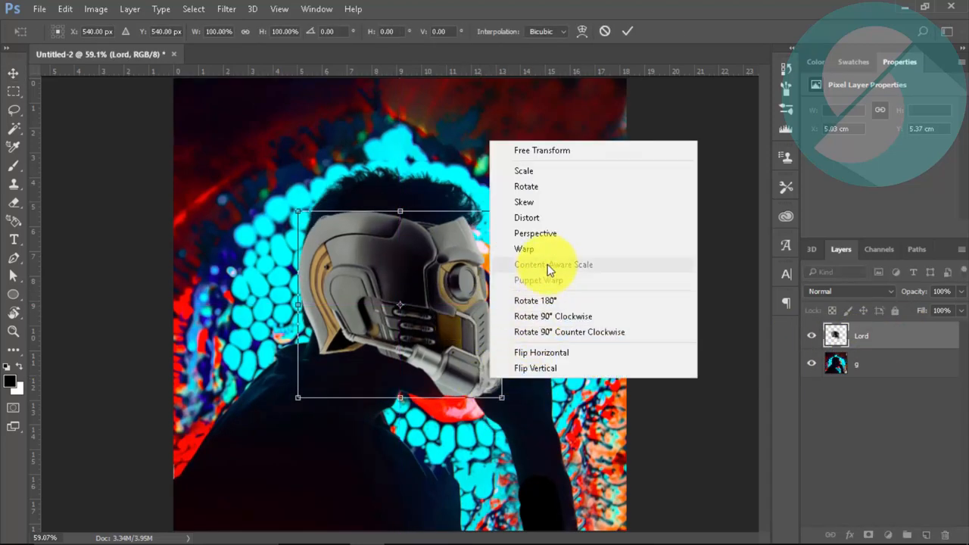
pyautogui.click(524, 248)
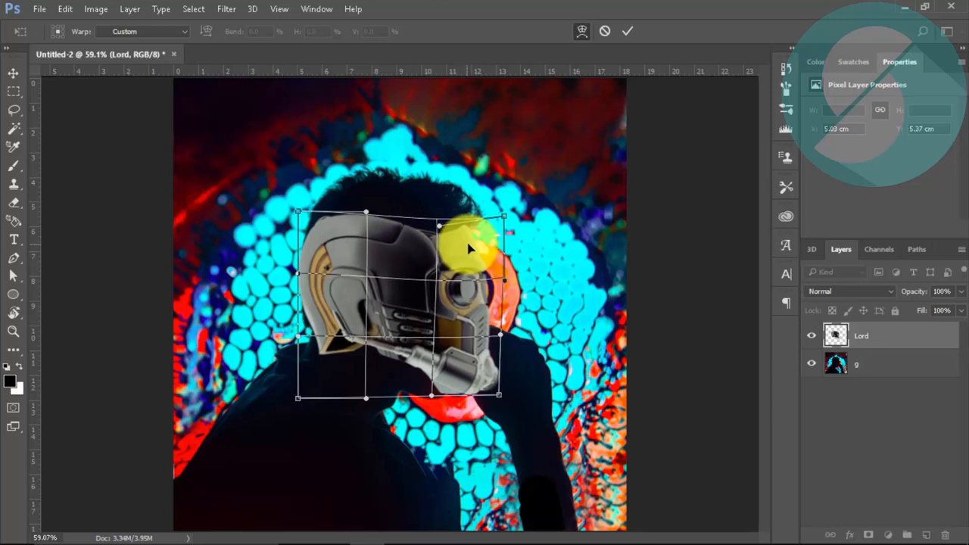
pyautogui.moveTo(465, 250); pyautogui.dragTo(306, 231)
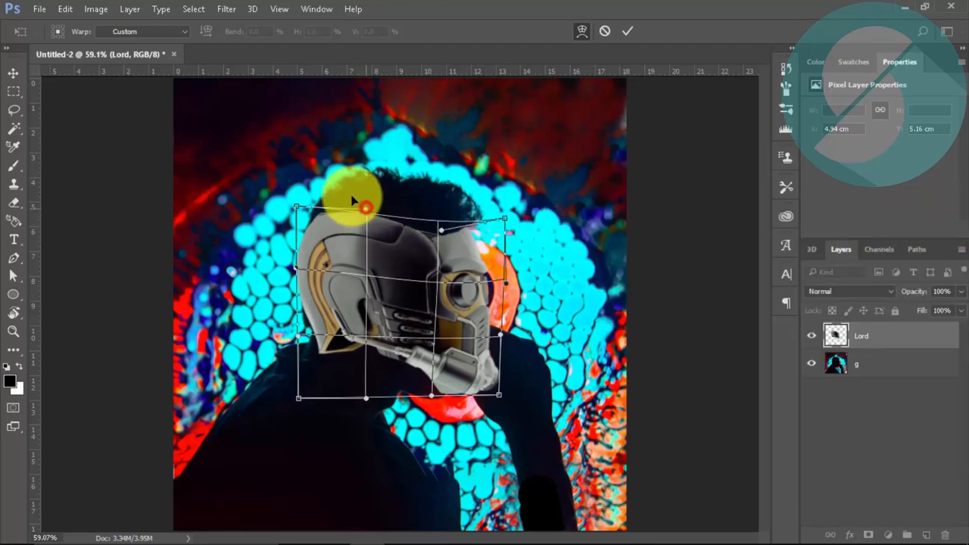
pyautogui.click(627, 31)
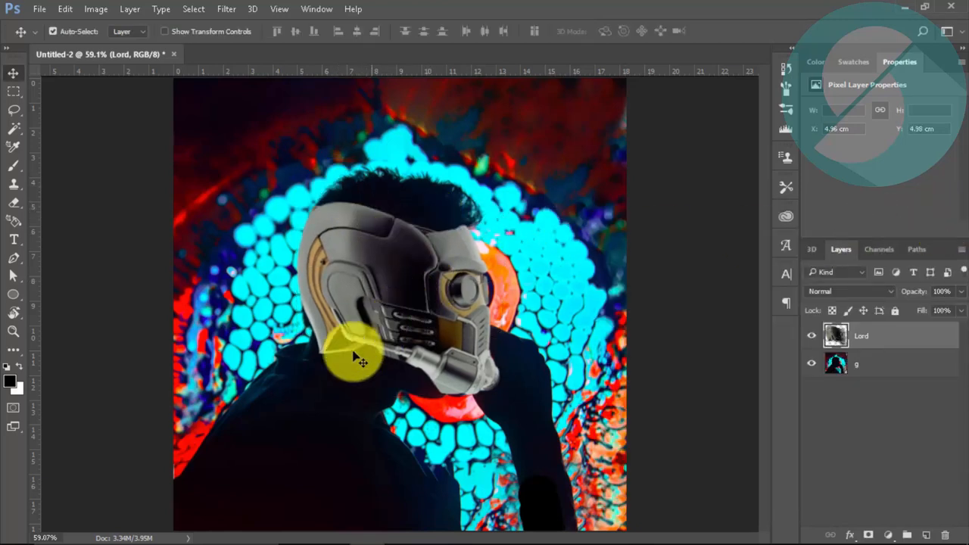
# Step: Warp the helmet's lower edge down toward the neck and shoulder
pyautogui.rightClick(397, 299)
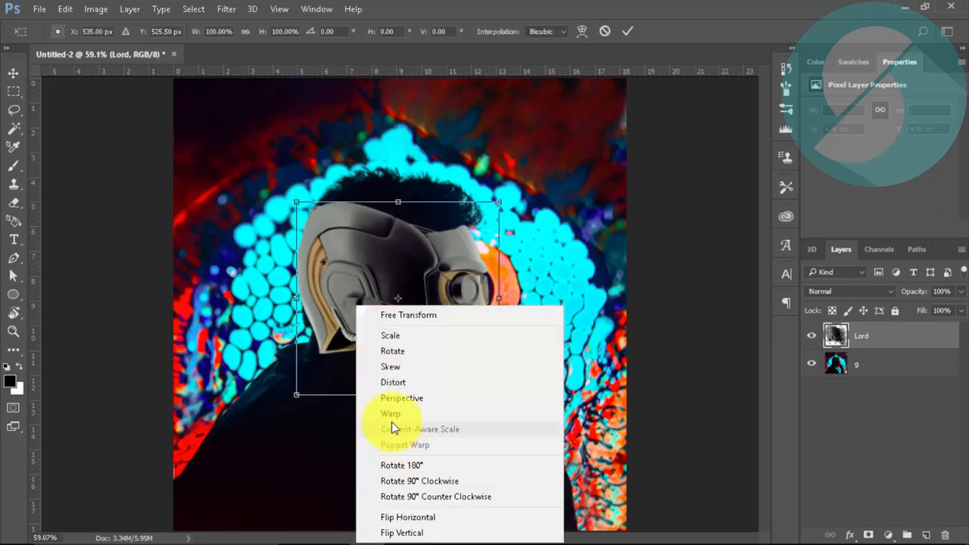
pyautogui.click(391, 413)
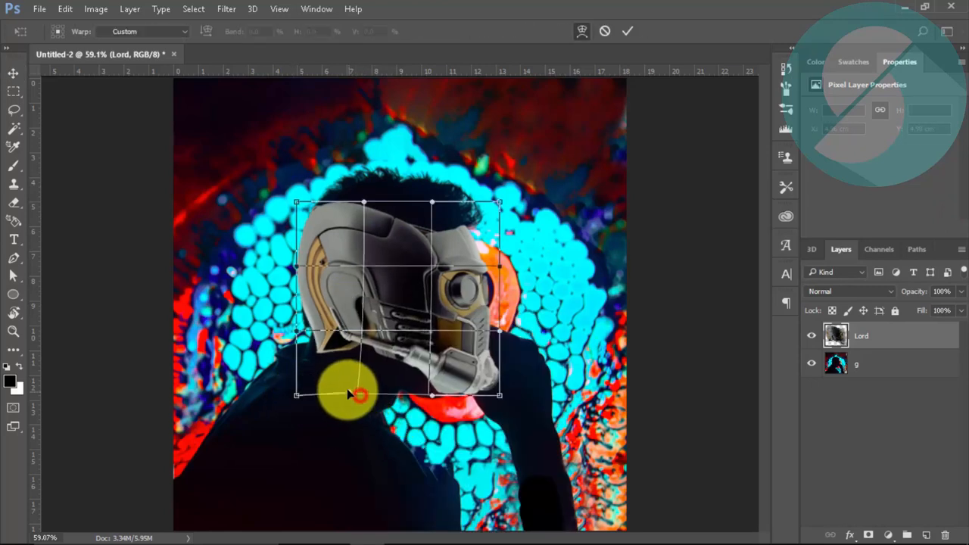
pyautogui.moveTo(359, 394); pyautogui.dragTo(292, 394)
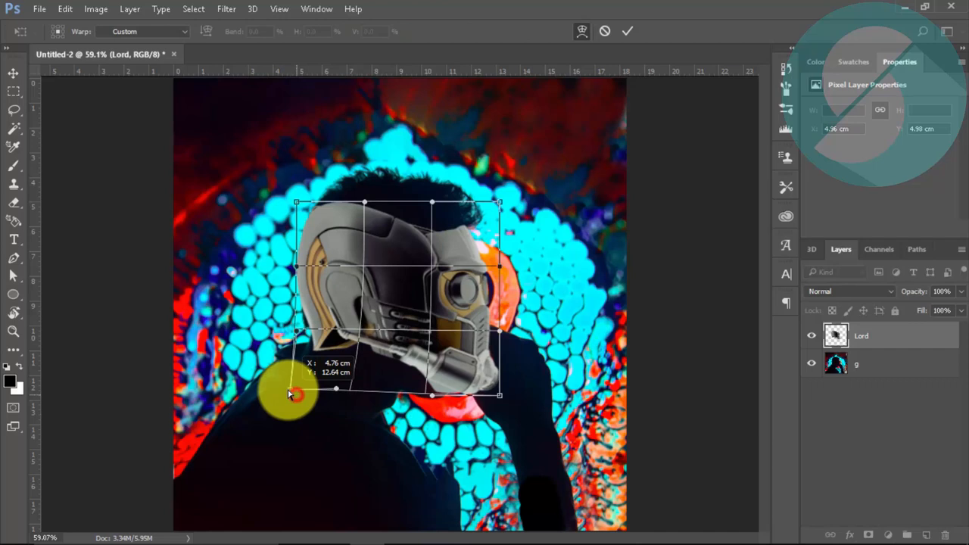
pyautogui.moveTo(295, 392); pyautogui.dragTo(303, 374)
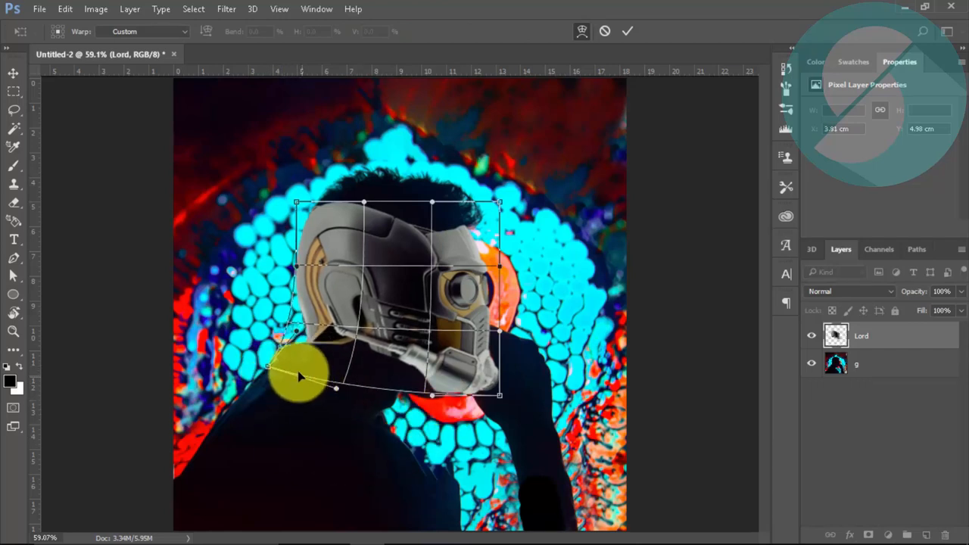
pyautogui.moveTo(299, 375); pyautogui.dragTo(303, 333)
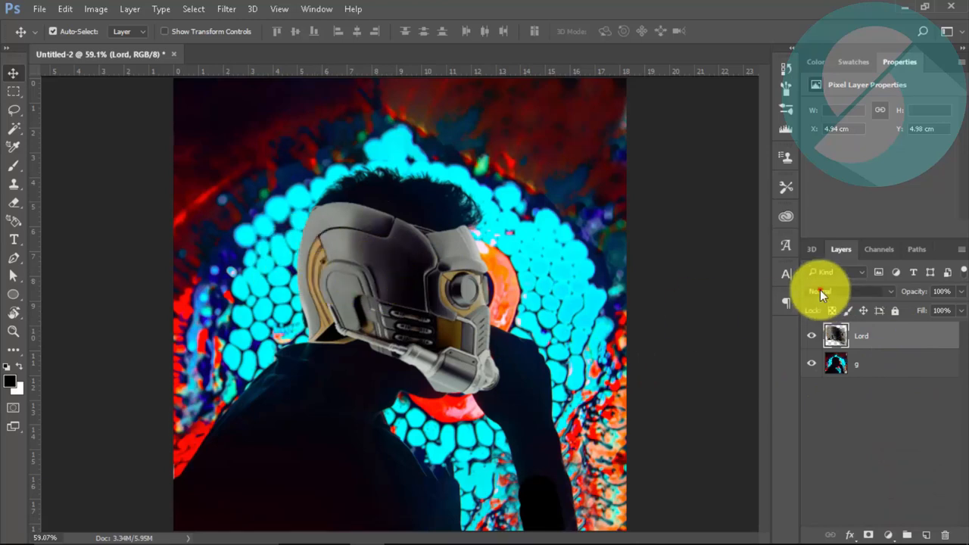
# Step: Cycle the helmet layer through Overlay, Linear Light and Color, then Normal at 3% opacity
pyautogui.click(848, 291)
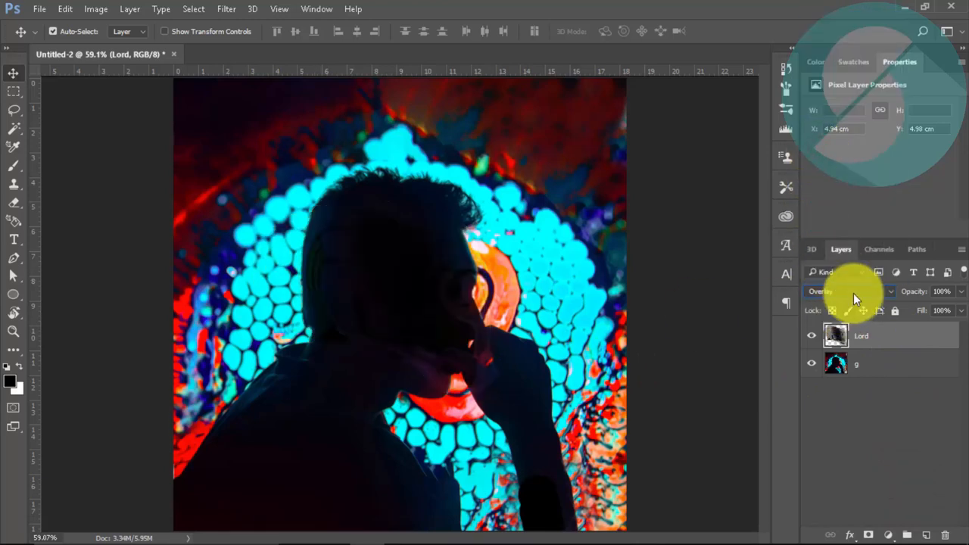
pyautogui.click(848, 291)
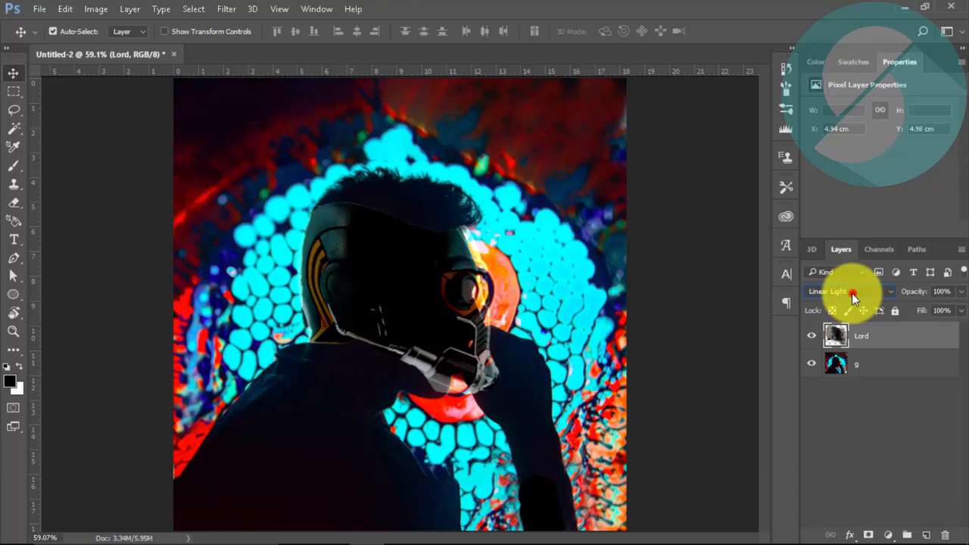
pyautogui.click(848, 292)
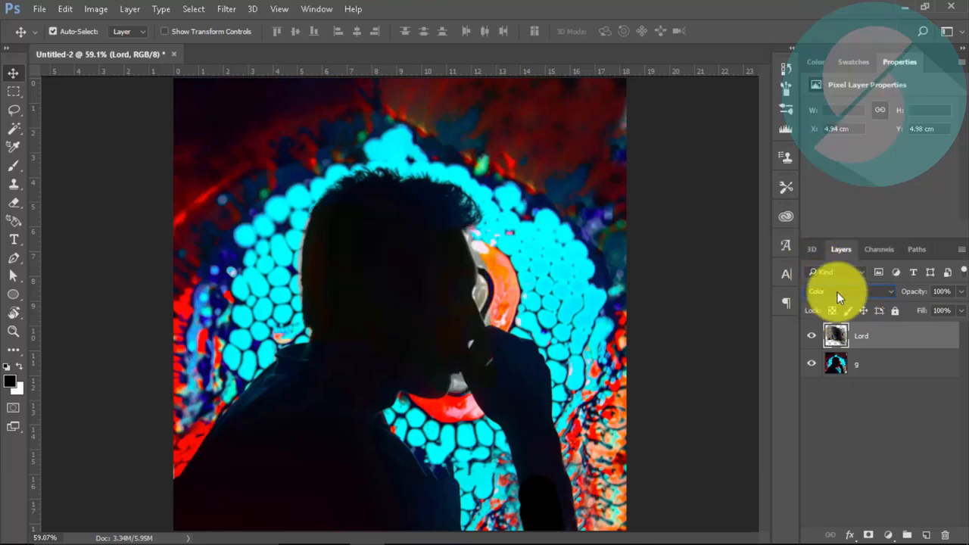
pyautogui.click(848, 292)
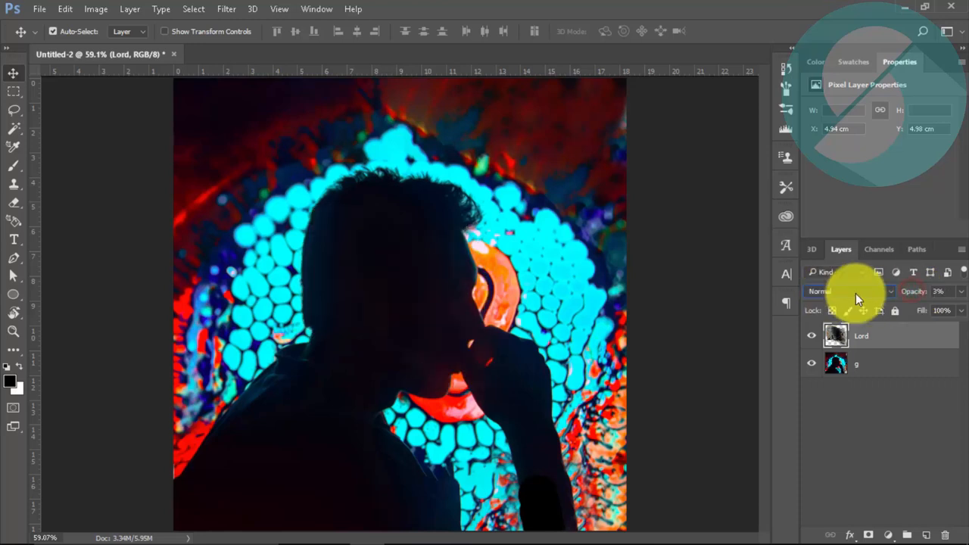
pyautogui.click(939, 291)
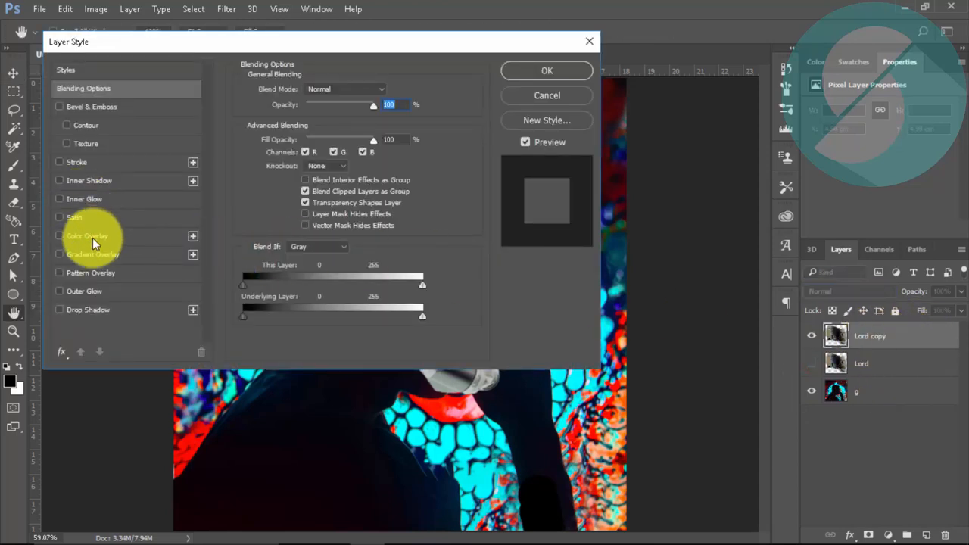
# Step: Add a black Color Overlay to the duplicated helmet layer
pyautogui.click(60, 235)
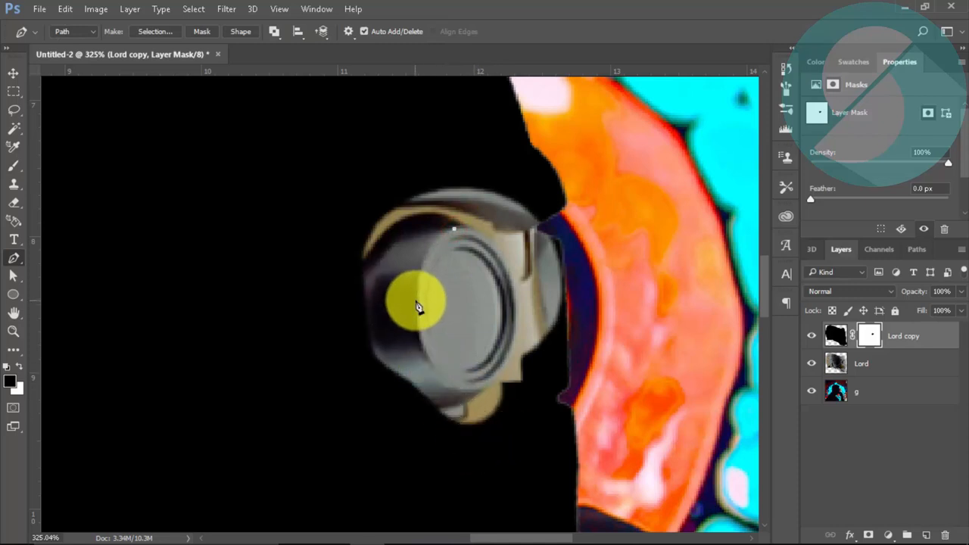
# Step: Trace the eye lens with the Pen tool and fill the selection bright red on a new layer
pyautogui.moveTo(417, 306); pyautogui.dragTo(420, 382)
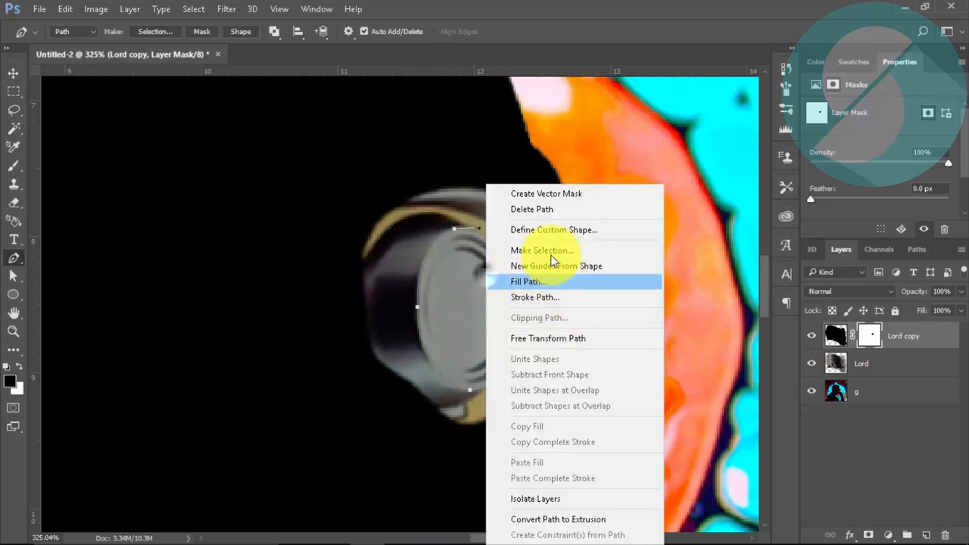
pyautogui.click(541, 250)
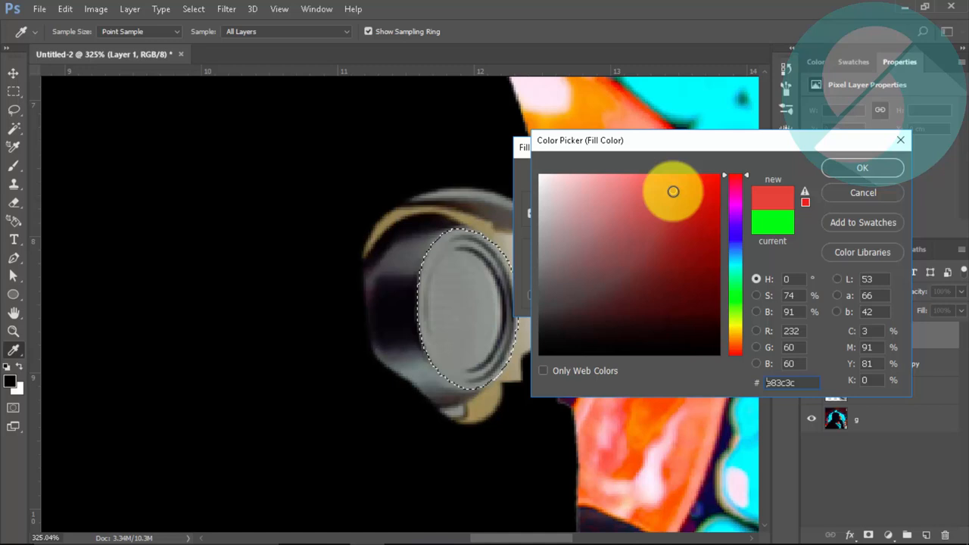
pyautogui.click(713, 176)
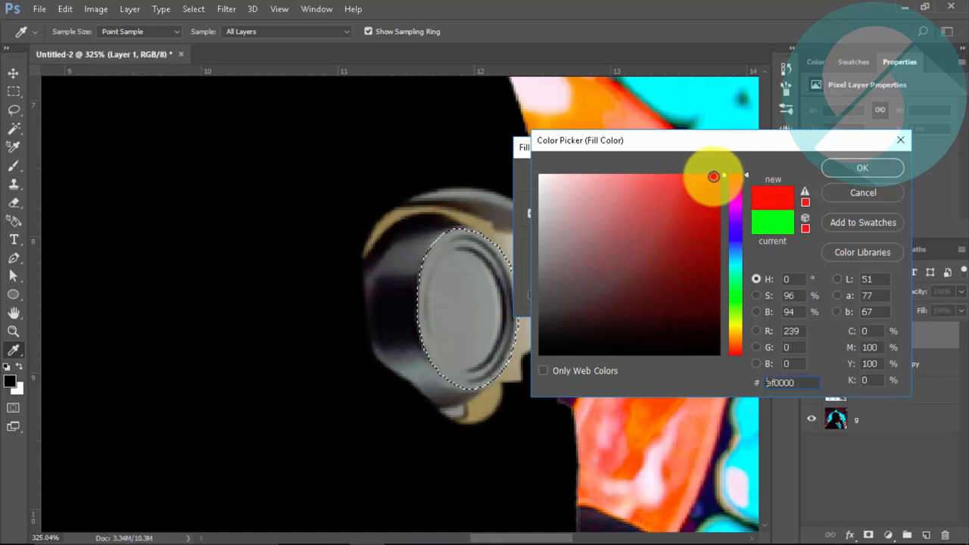
pyautogui.click(862, 167)
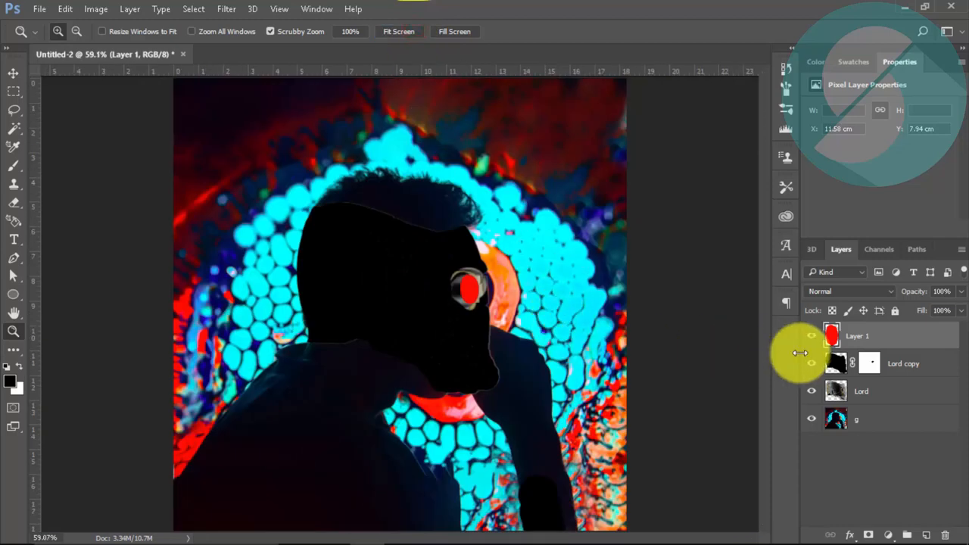
pyautogui.click(871, 364)
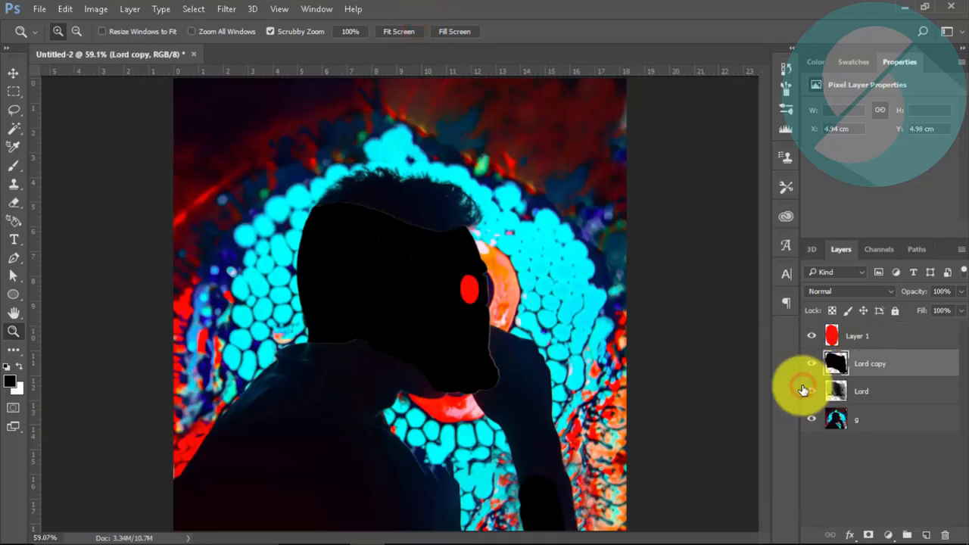
pyautogui.moveTo(811, 391)
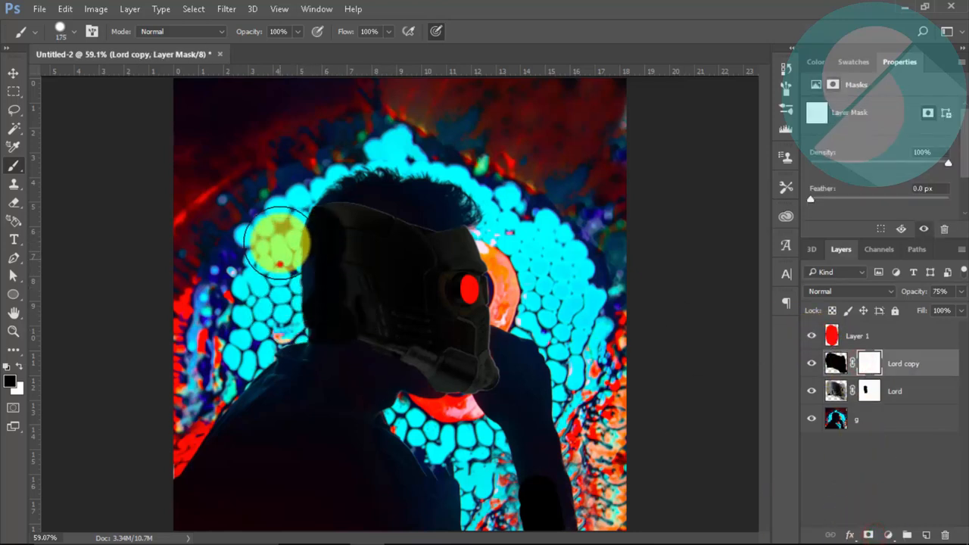
# Step: Paint the black helmet copy's mask to blend it into the back of the head
pyautogui.moveTo(280, 246); pyautogui.dragTo(326, 303)
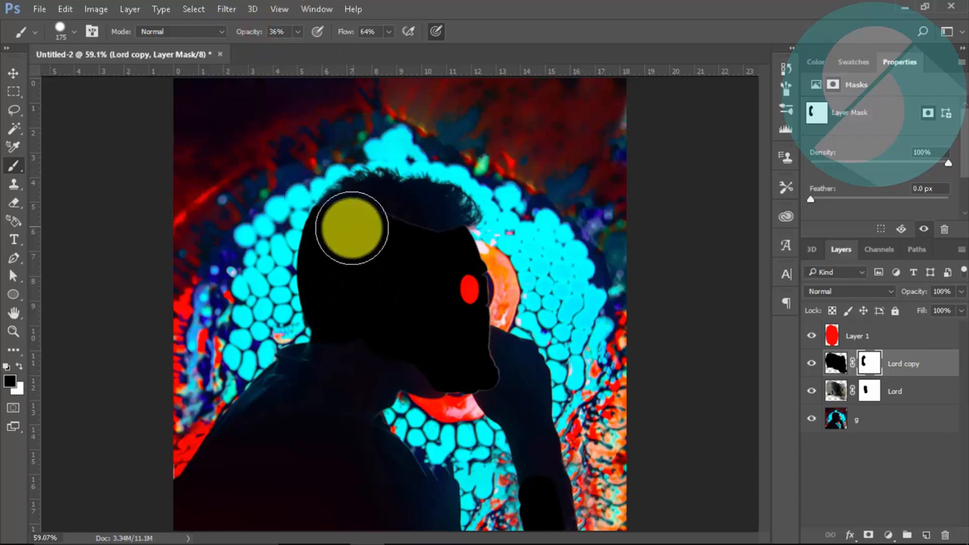
pyautogui.moveTo(351, 231); pyautogui.dragTo(360, 303)
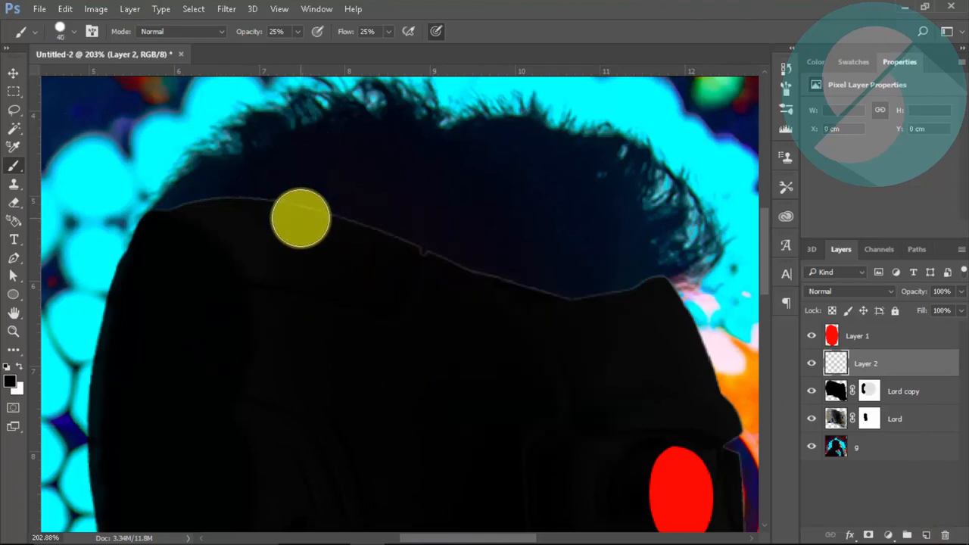
pyautogui.moveTo(215, 53)
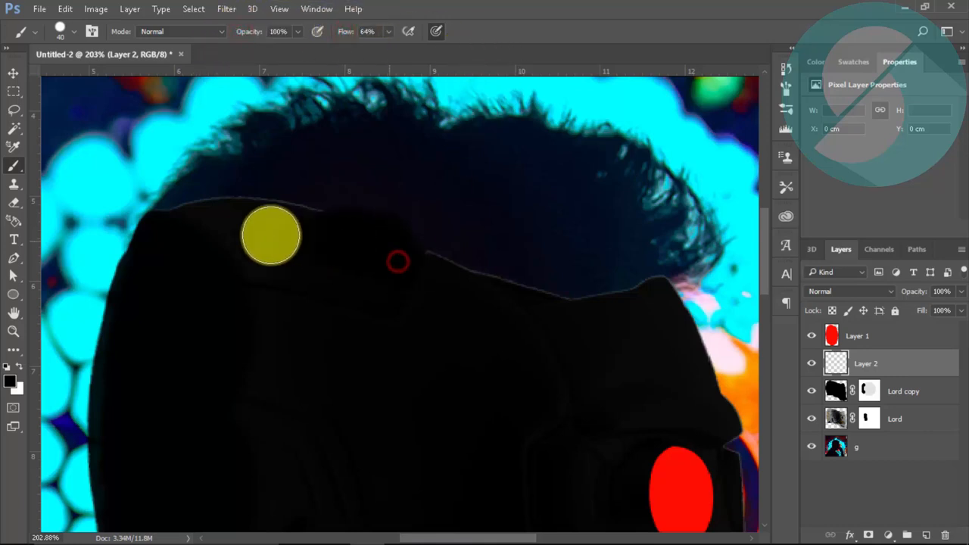
# Step: Paint black along the helmet's top edge and lower edge near the chin
pyautogui.moveTo(271, 235); pyautogui.dragTo(471, 272)
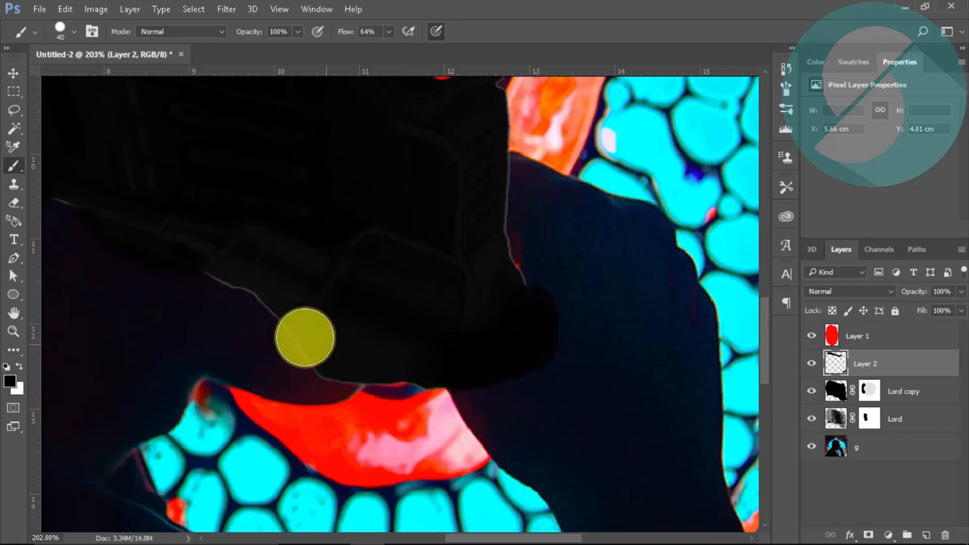
pyautogui.moveTo(305, 336); pyautogui.dragTo(326, 366)
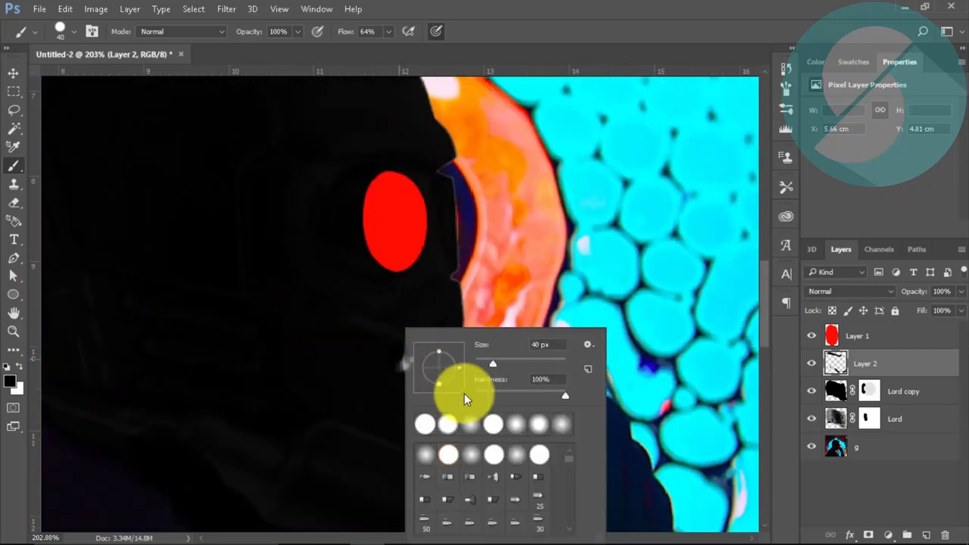
pyautogui.click(443, 333)
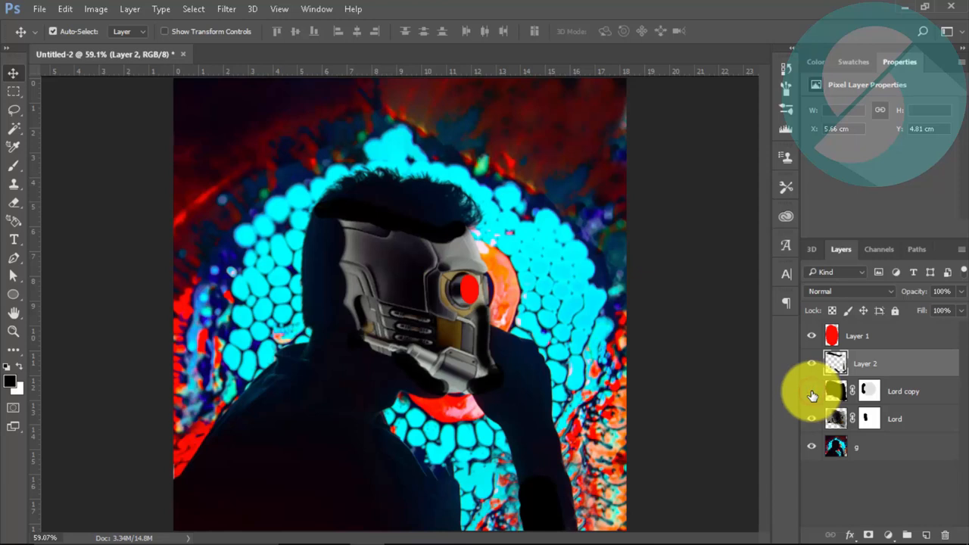
# Step: Show Lord copy again, merge Layer 2 down into it, and add a layer mask
pyautogui.click(812, 391)
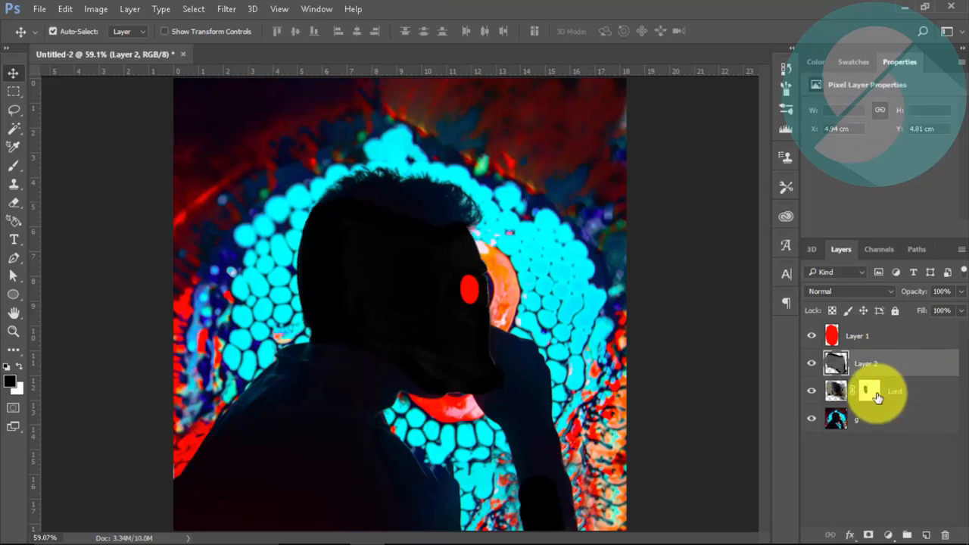
pyautogui.click(863, 364)
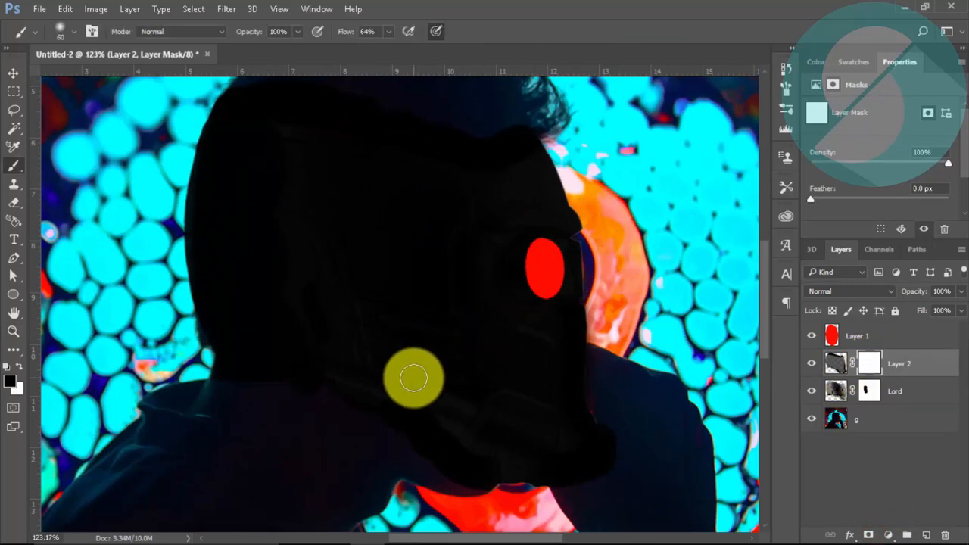
# Step: Soft-brush the merged layer's mask to blend the helmet into the jaw, cheek, hair and eye
pyautogui.moveTo(414, 378); pyautogui.dragTo(387, 361)
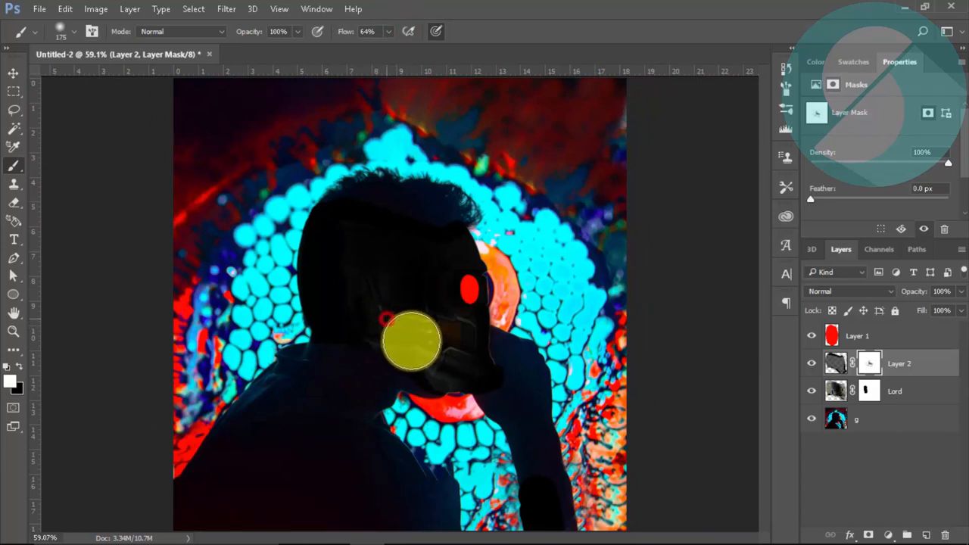
pyautogui.moveTo(412, 340); pyautogui.dragTo(409, 272)
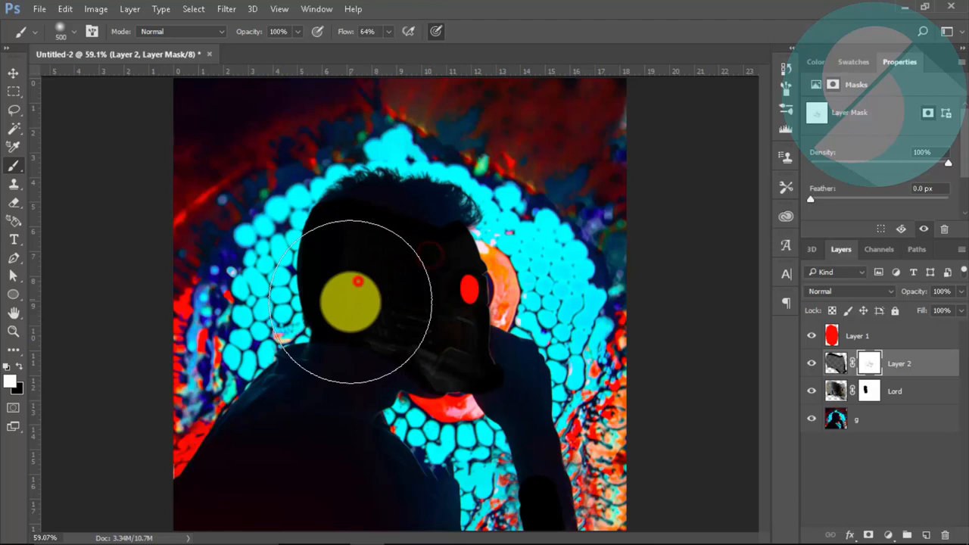
pyautogui.moveTo(352, 303); pyautogui.dragTo(397, 291)
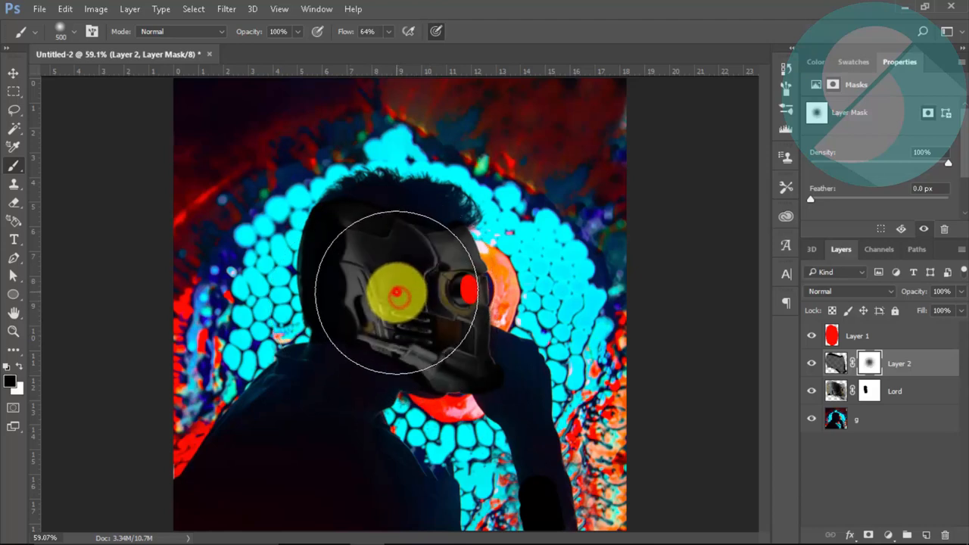
pyautogui.moveTo(397, 296); pyautogui.dragTo(314, 337)
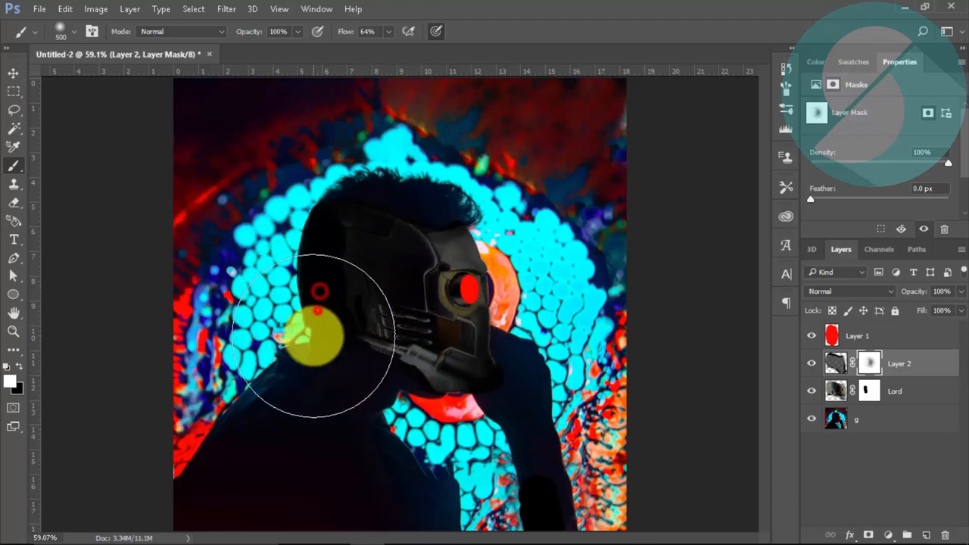
pyautogui.moveTo(317, 333); pyautogui.dragTo(394, 265)
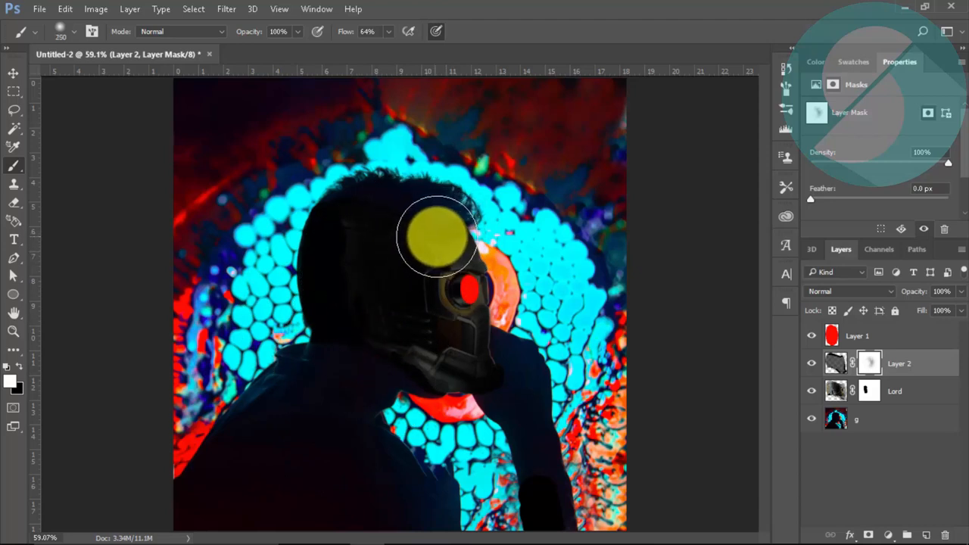
pyautogui.moveTo(435, 238); pyautogui.dragTo(431, 310)
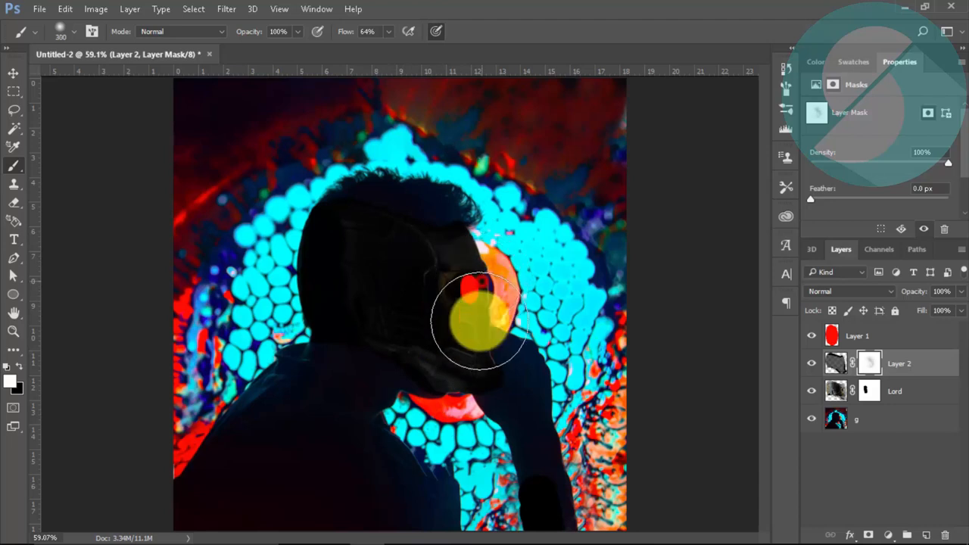
pyautogui.moveTo(481, 318); pyautogui.dragTo(439, 314)
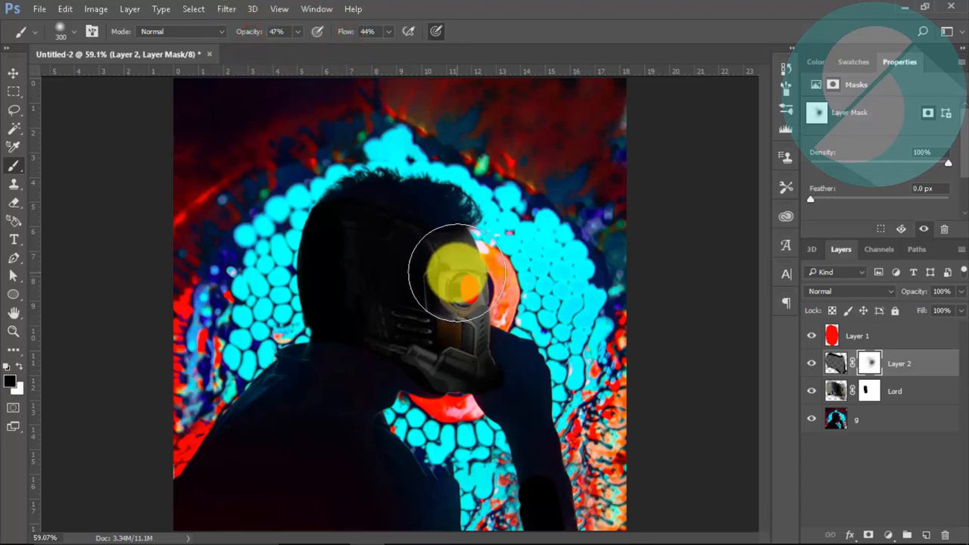
pyautogui.moveTo(454, 272); pyautogui.dragTo(454, 348)
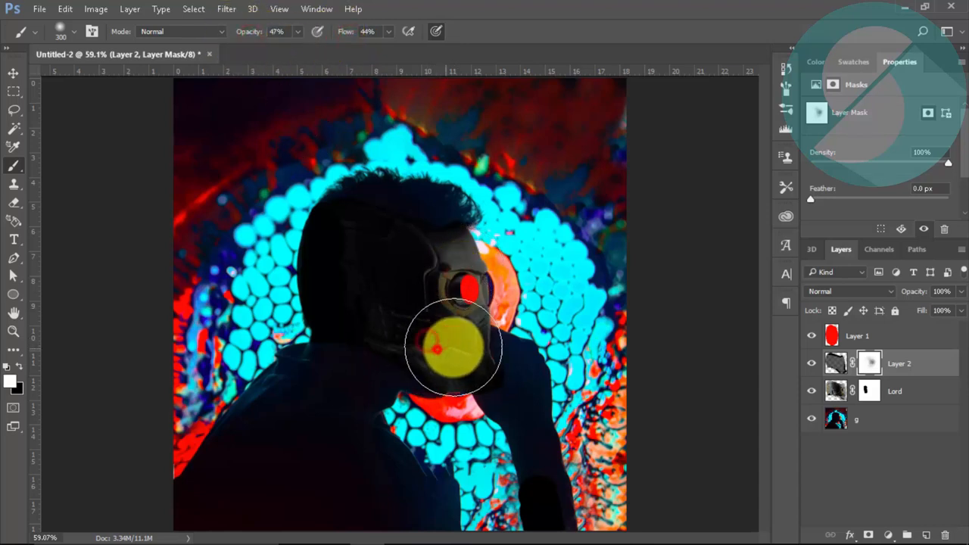
pyautogui.moveTo(454, 348); pyautogui.dragTo(477, 269)
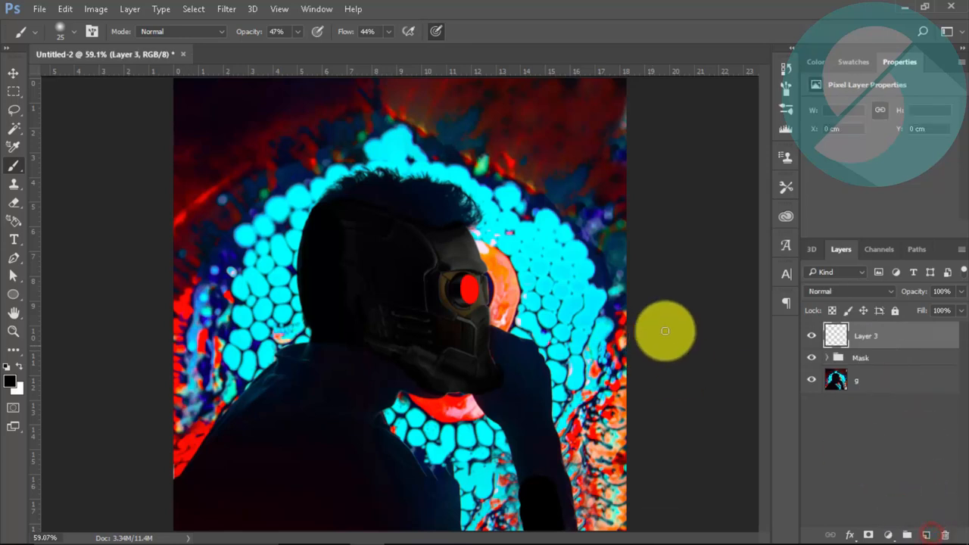
# Step: Set Layer 3 to Overlay, paint cyan on the helmet top, and lower opacity to 46%
pyautogui.click(847, 291)
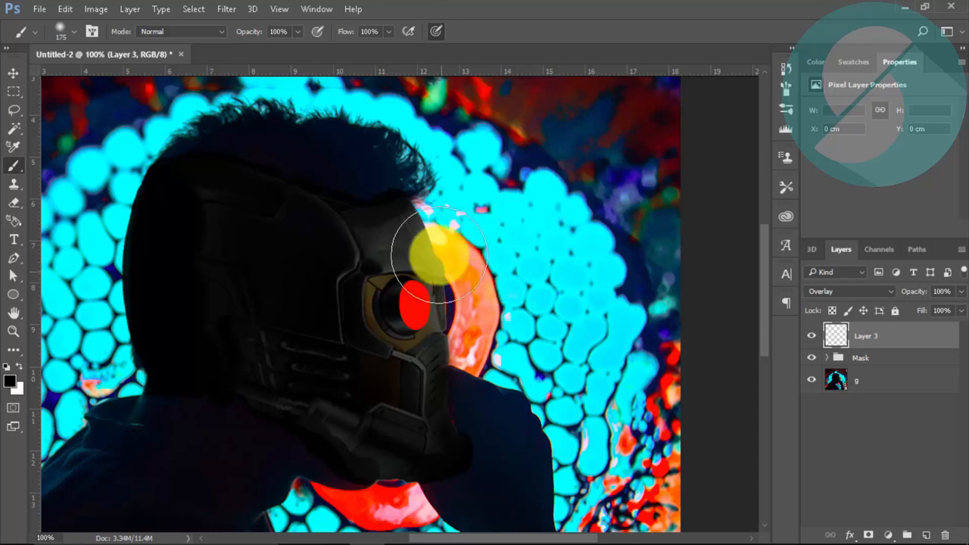
pyautogui.click(11, 373)
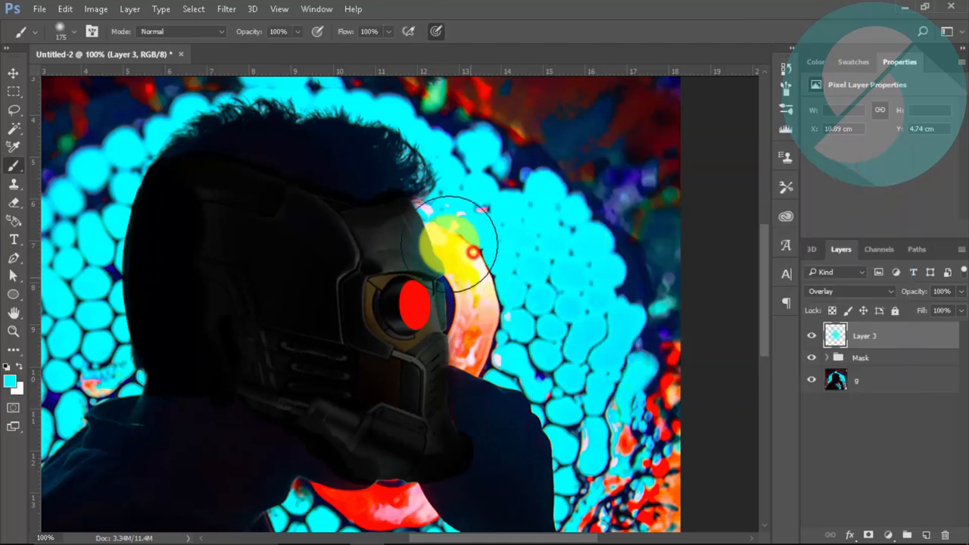
pyautogui.click(860, 357)
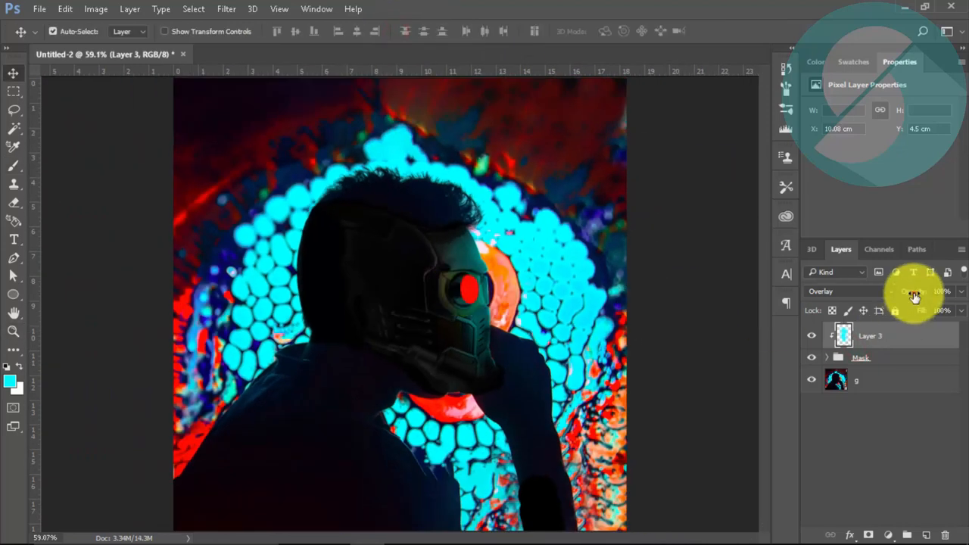
pyautogui.moveTo(916, 292); pyautogui.dragTo(912, 292)
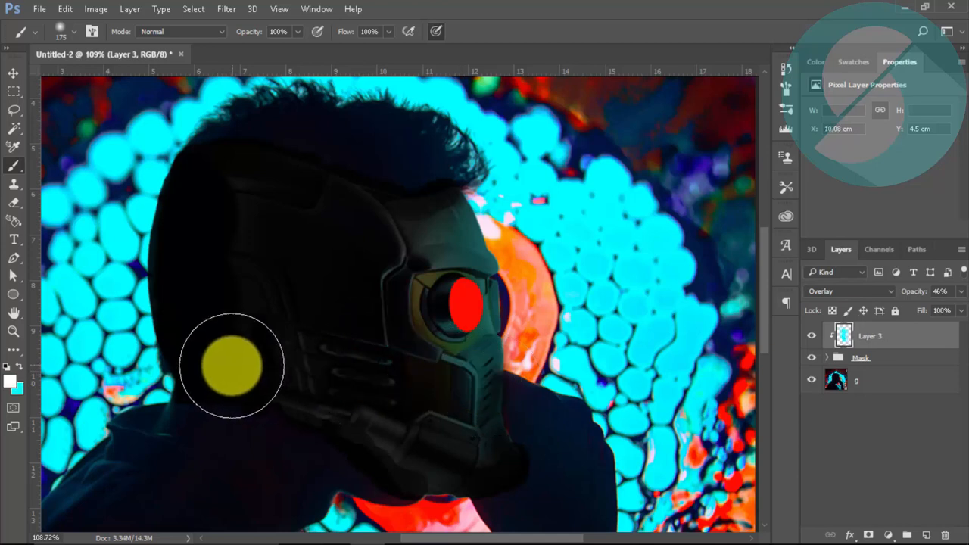
# Step: Paint more glow near the helmet's ear, along its side and around the red eye
pyautogui.moveTo(234, 367); pyautogui.dragTo(452, 374)
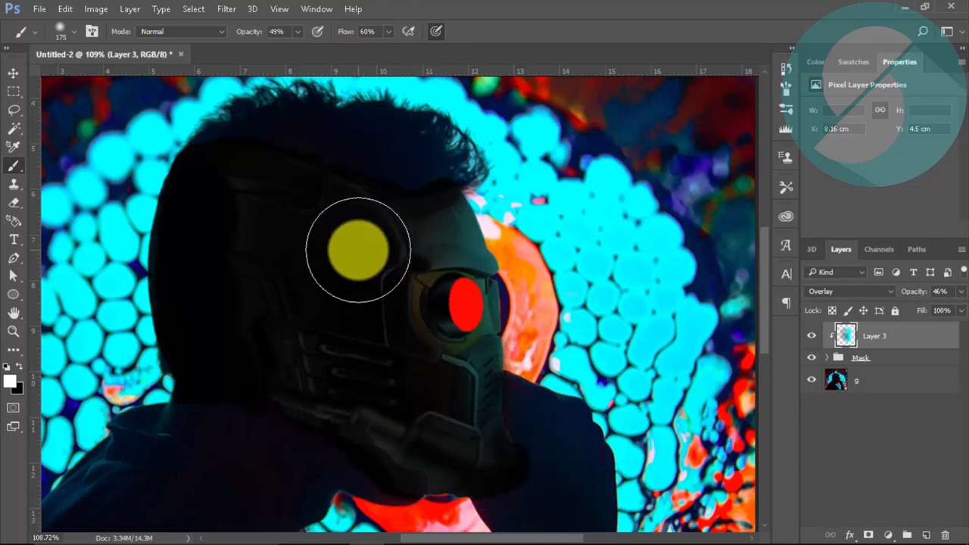
pyautogui.moveTo(360, 250); pyautogui.dragTo(435, 284)
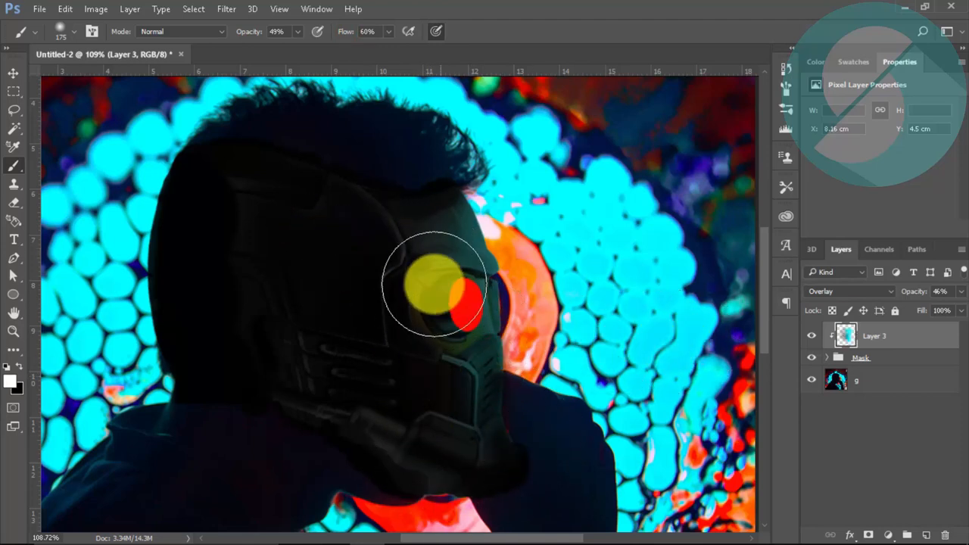
pyautogui.moveTo(435, 284); pyautogui.dragTo(318, 390)
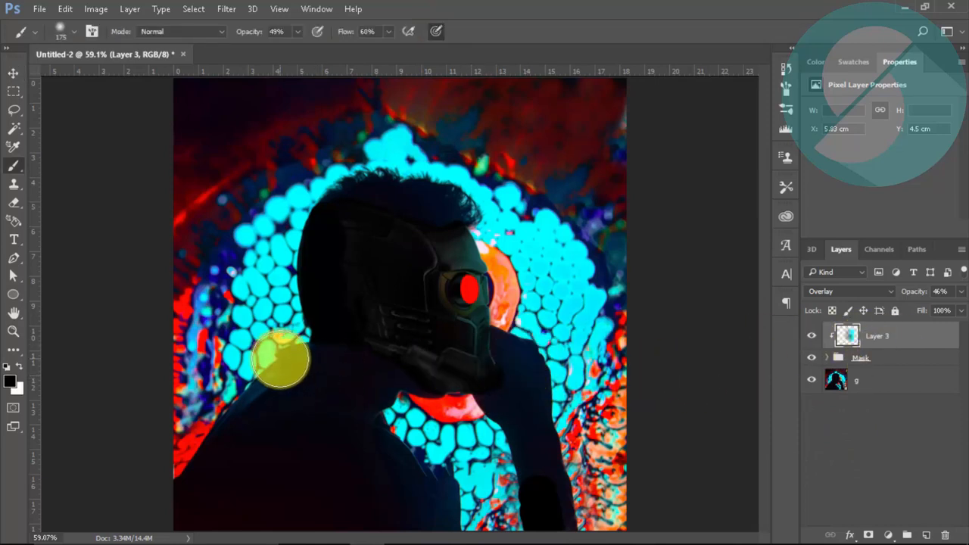
pyautogui.click(11, 381)
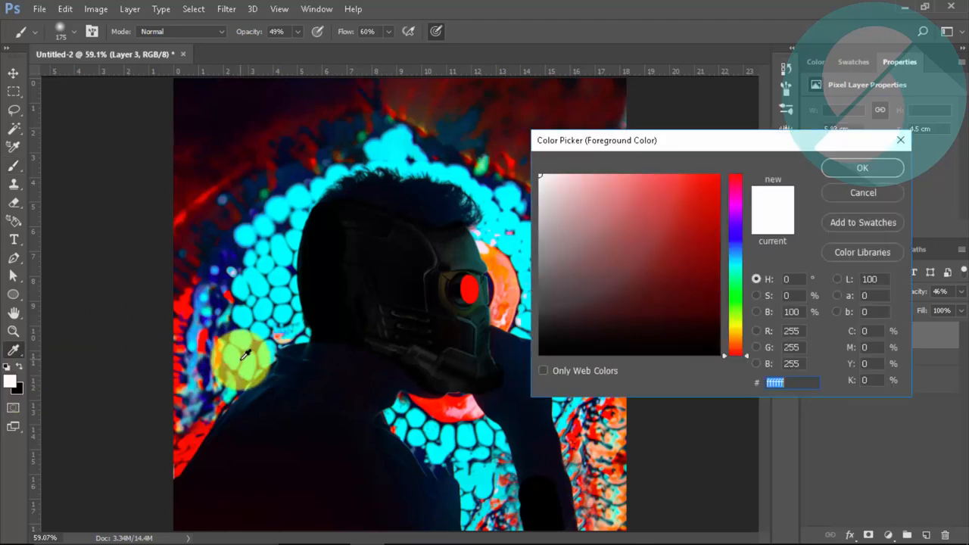
# Step: Pick red as the foreground colour and stamp visible layers into Layer 4
pyautogui.click(862, 167)
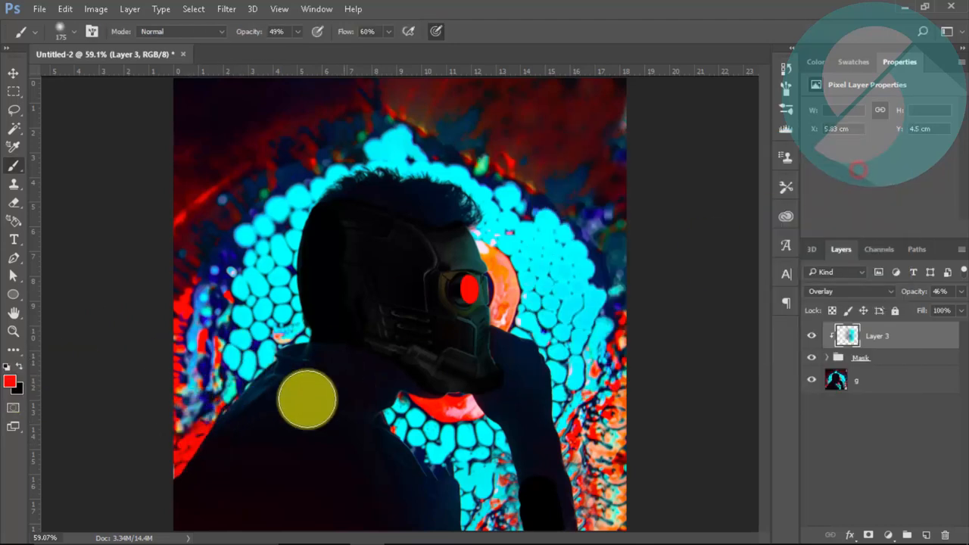
pyautogui.moveTo(307, 399); pyautogui.dragTo(242, 390)
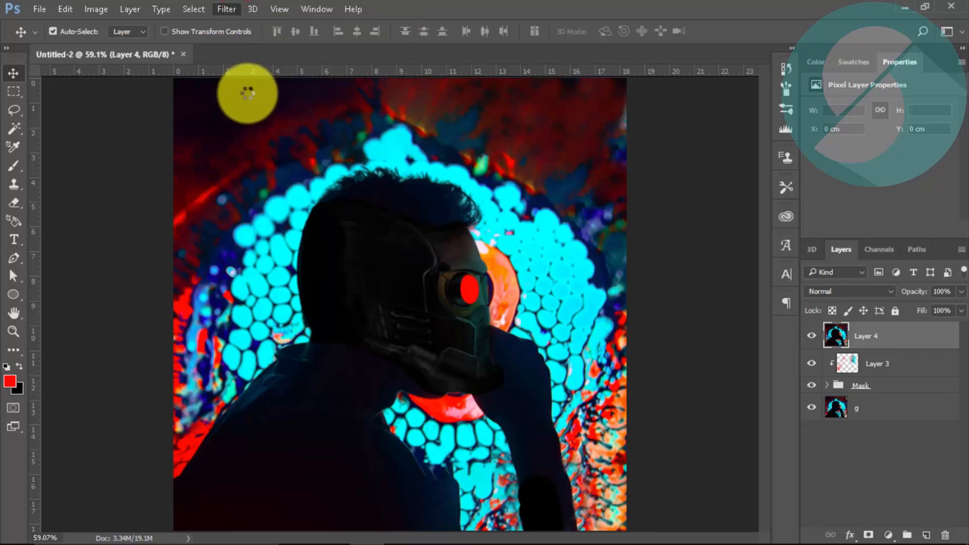
# Step: Camera Raw Basic: Temperature -8, Exposure -0.10, Contrast +15, Clarity 35, Saturation +24
pyautogui.click(226, 9)
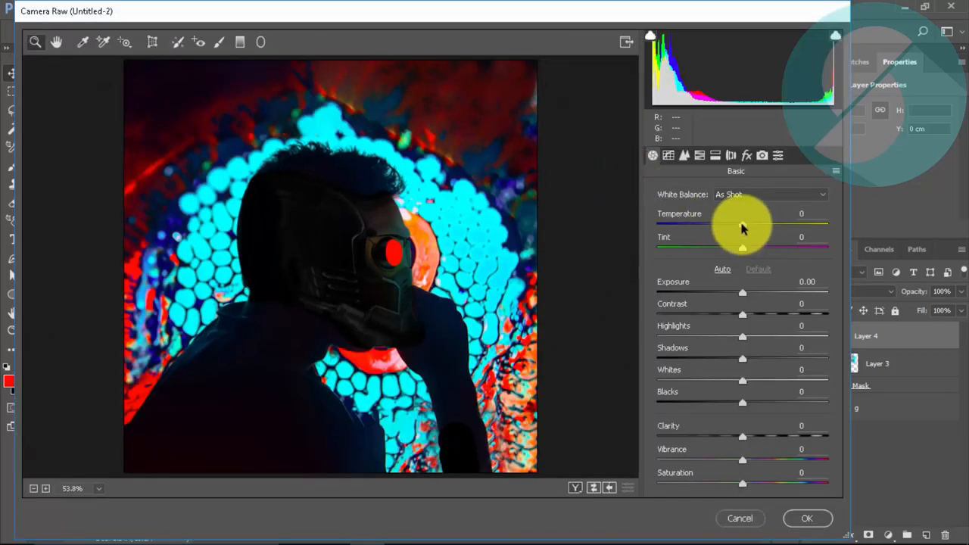
pyautogui.moveTo(741, 225); pyautogui.dragTo(729, 225)
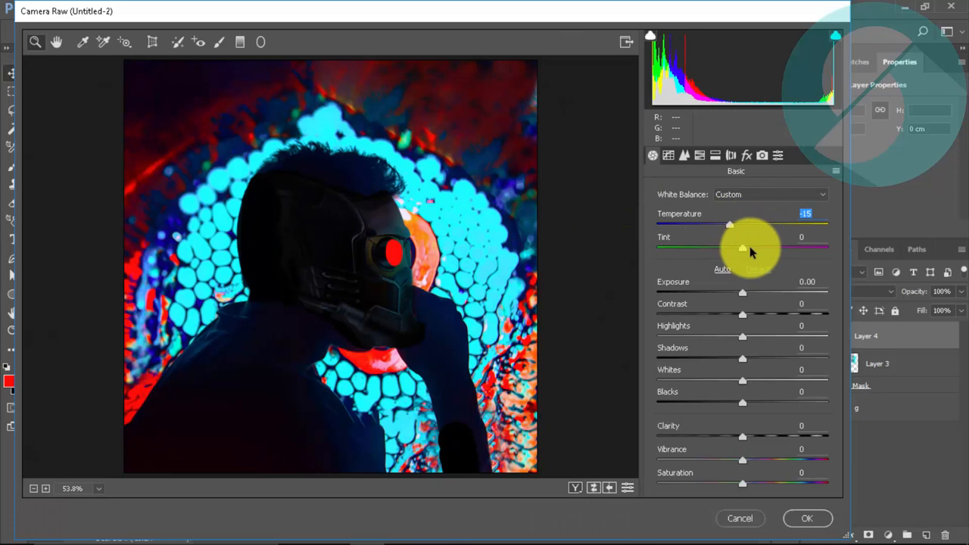
pyautogui.click(806, 519)
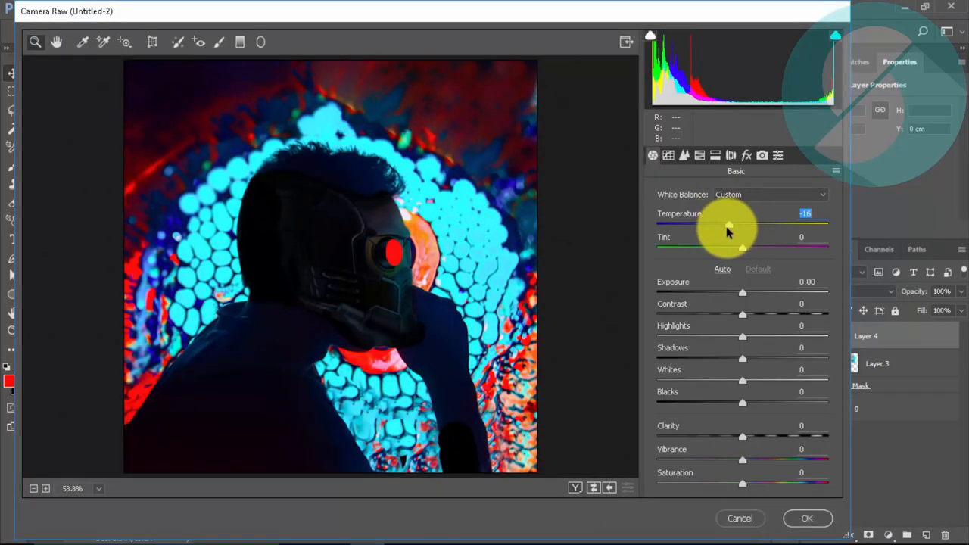
pyautogui.moveTo(743, 292); pyautogui.dragTo(735, 295)
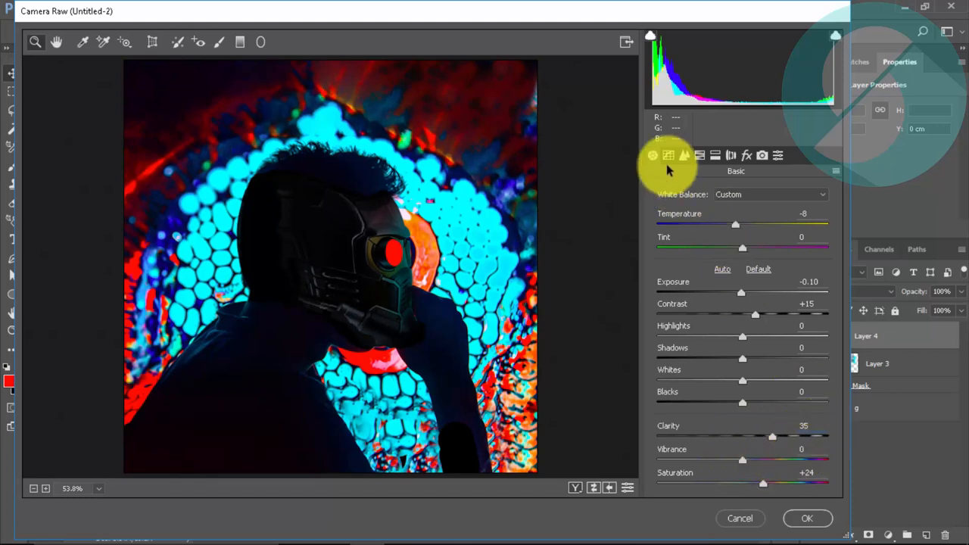
# Step: Browse Detail and Split Toning, set a subtle Post Crop Vignette in Effects, and apply
pyautogui.click(668, 156)
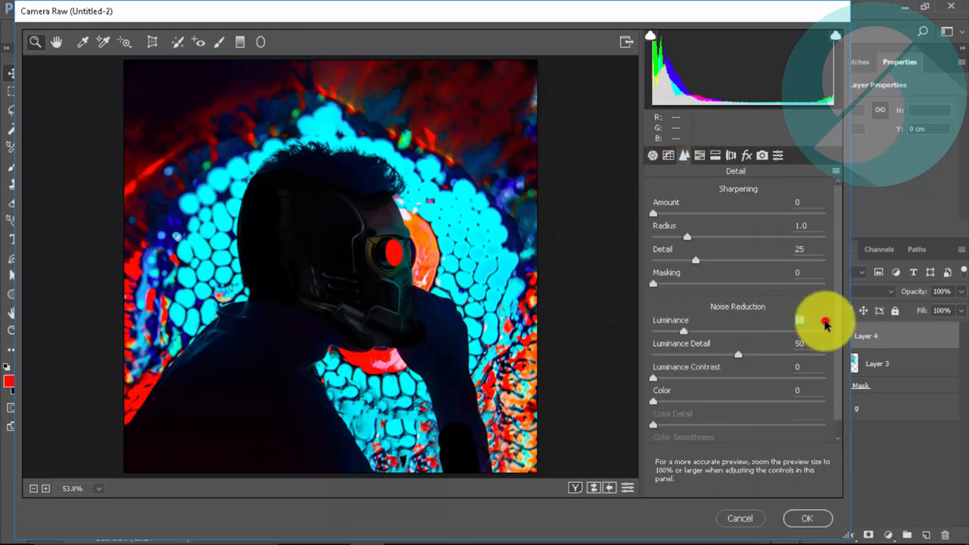
pyautogui.click(699, 155)
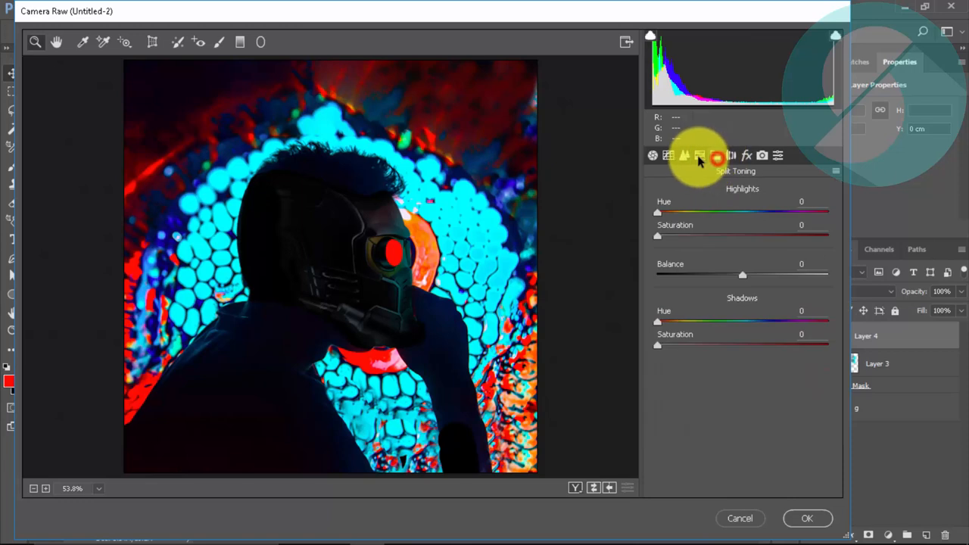
pyautogui.click(746, 155)
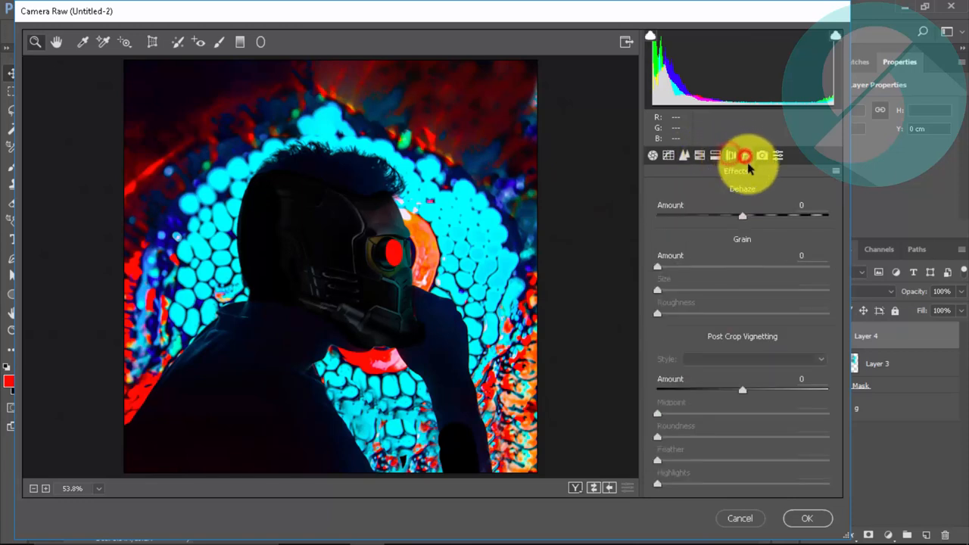
pyautogui.moveTo(742, 389); pyautogui.dragTo(710, 389)
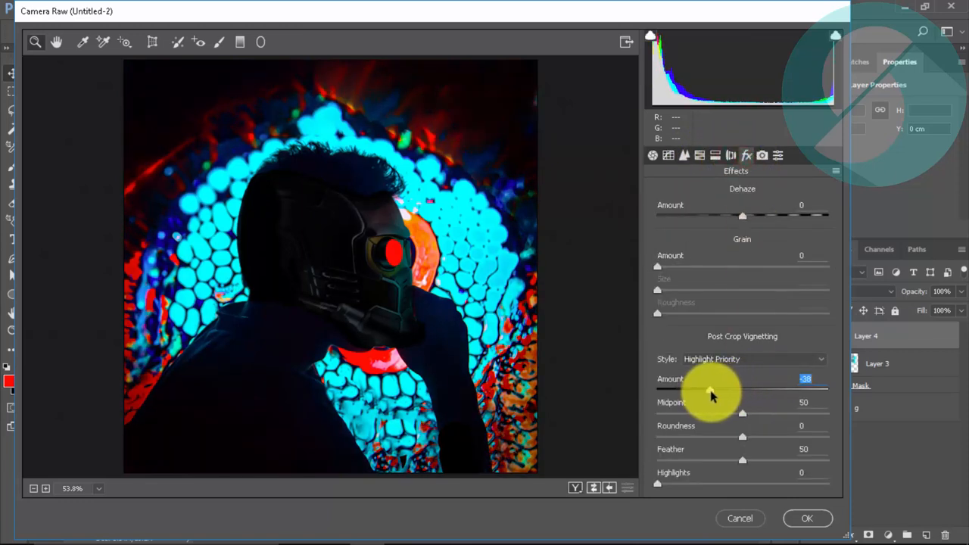
pyautogui.moveTo(710, 389); pyautogui.dragTo(733, 389)
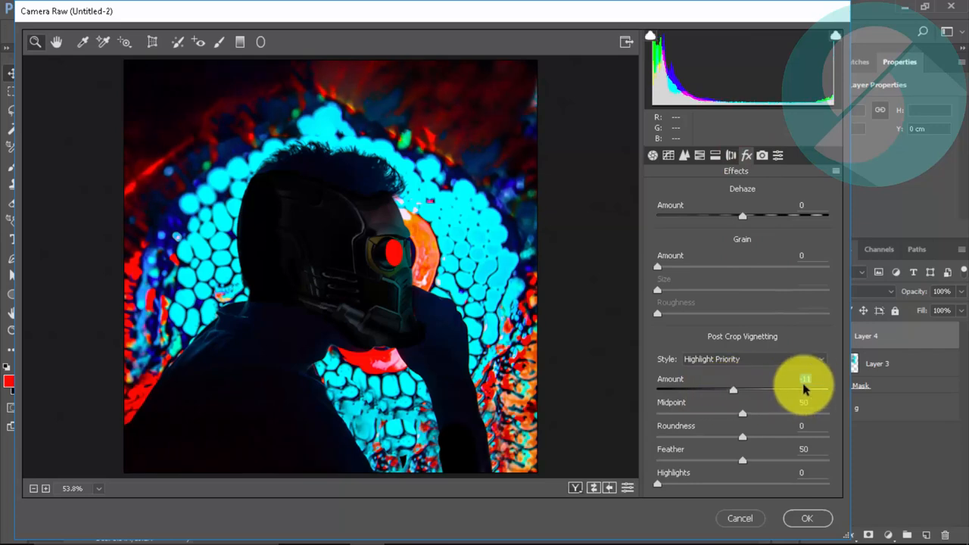
pyautogui.click(807, 517)
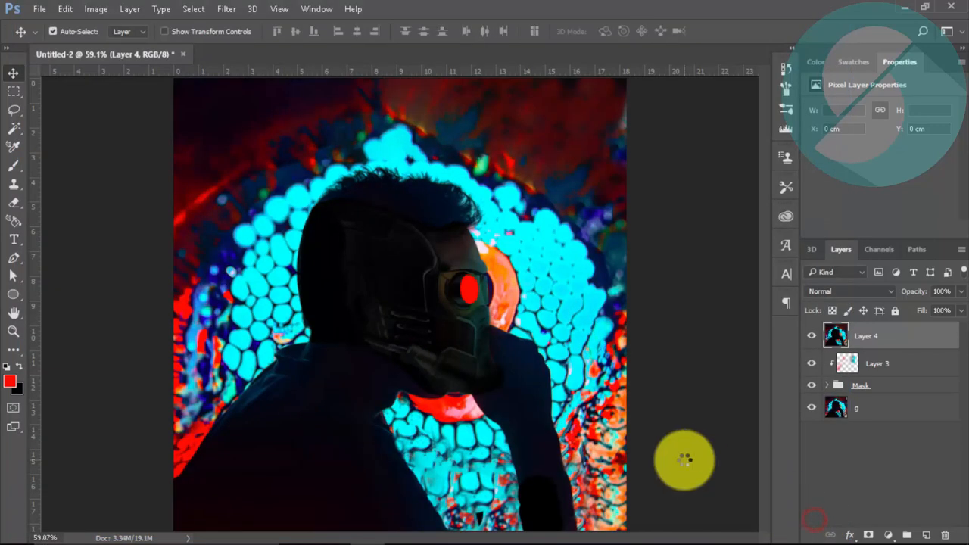